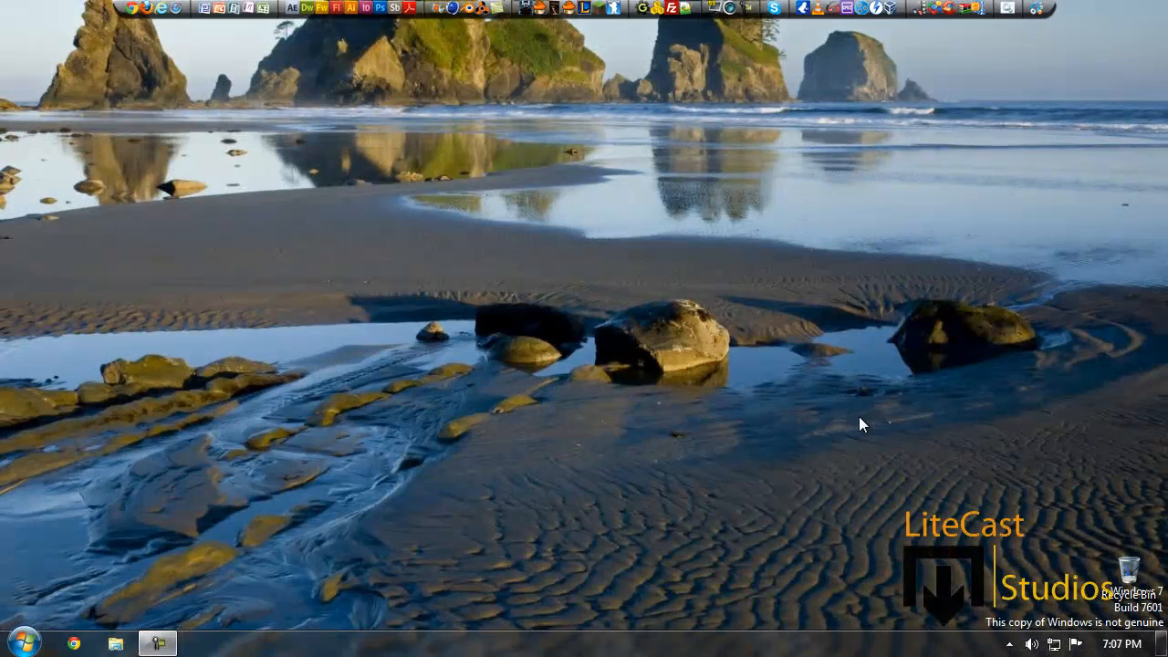
pyautogui.moveTo(686, 340)
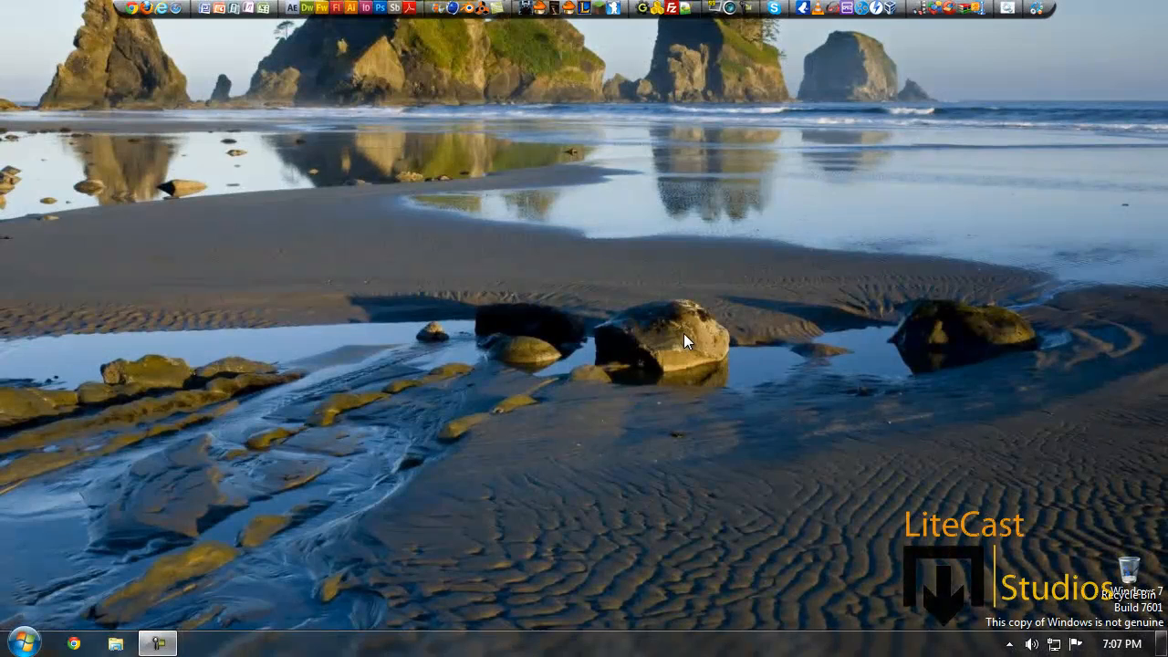
pyautogui.moveTo(669, 354)
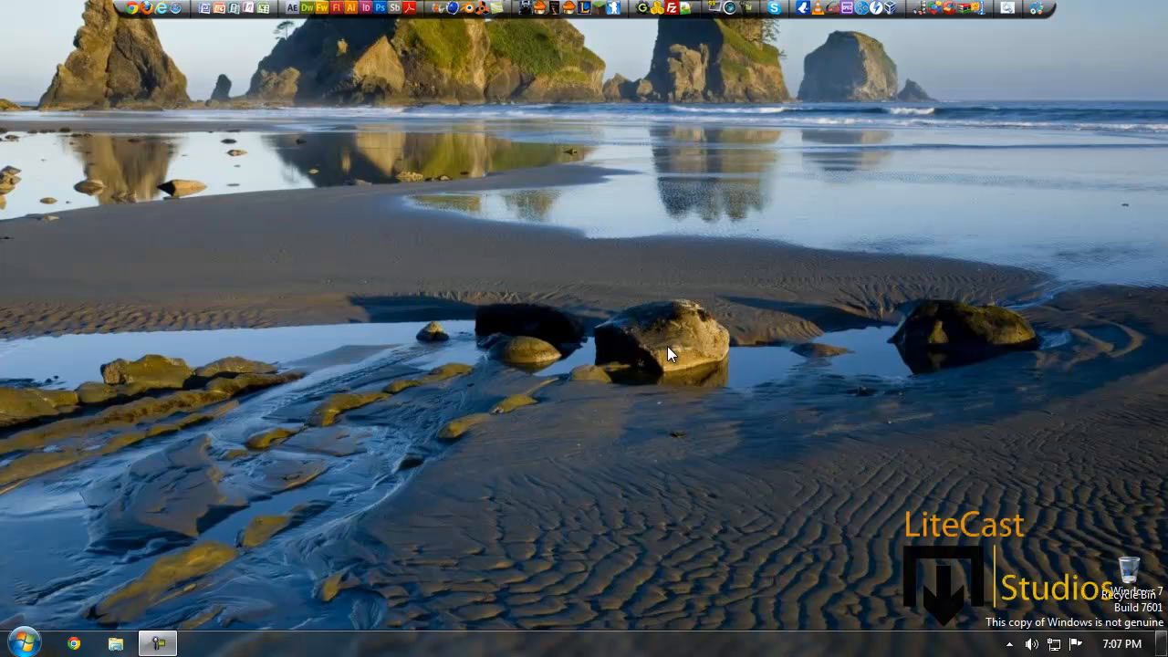
pyautogui.moveTo(653, 362)
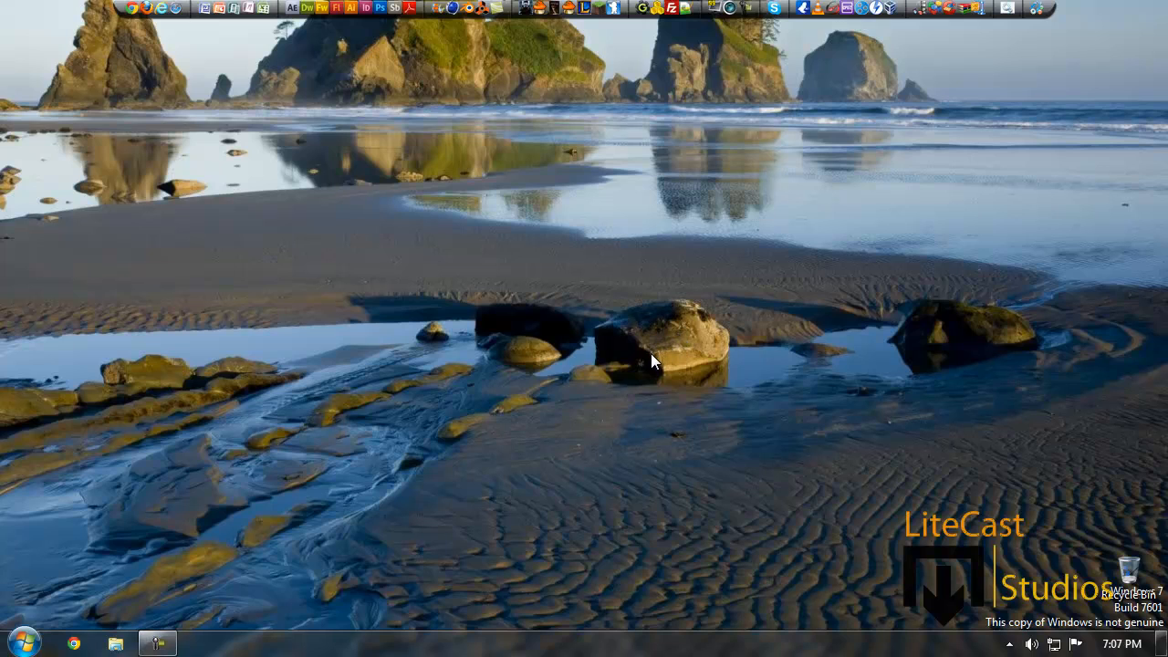
pyautogui.moveTo(286, 456)
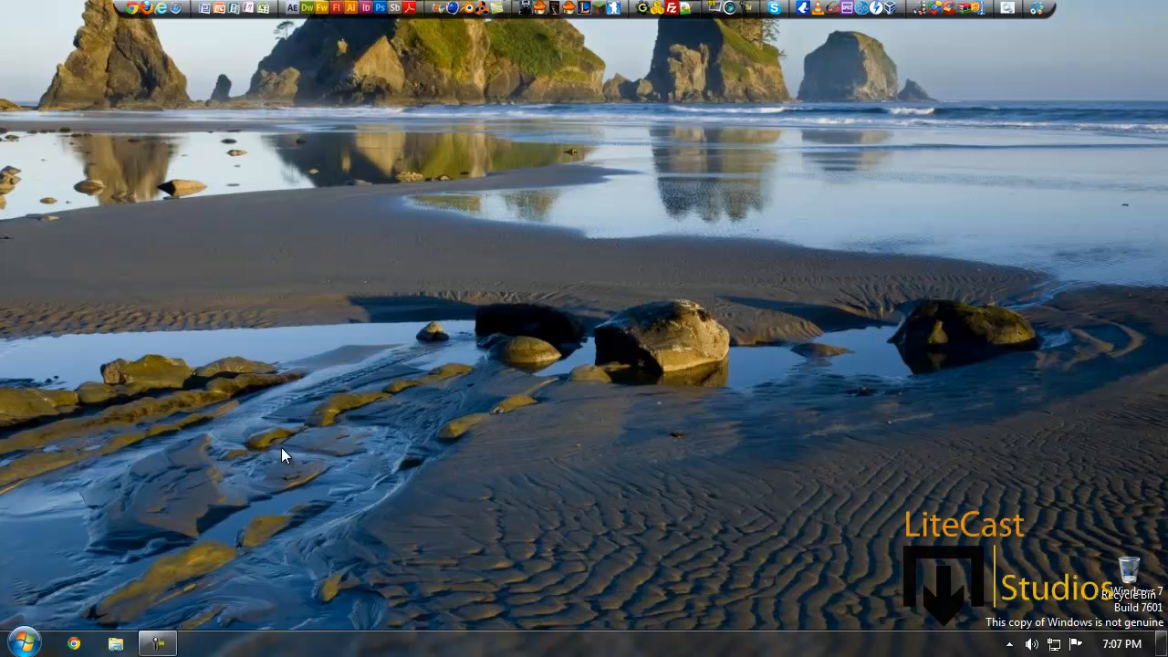
pyautogui.moveTo(949, 12)
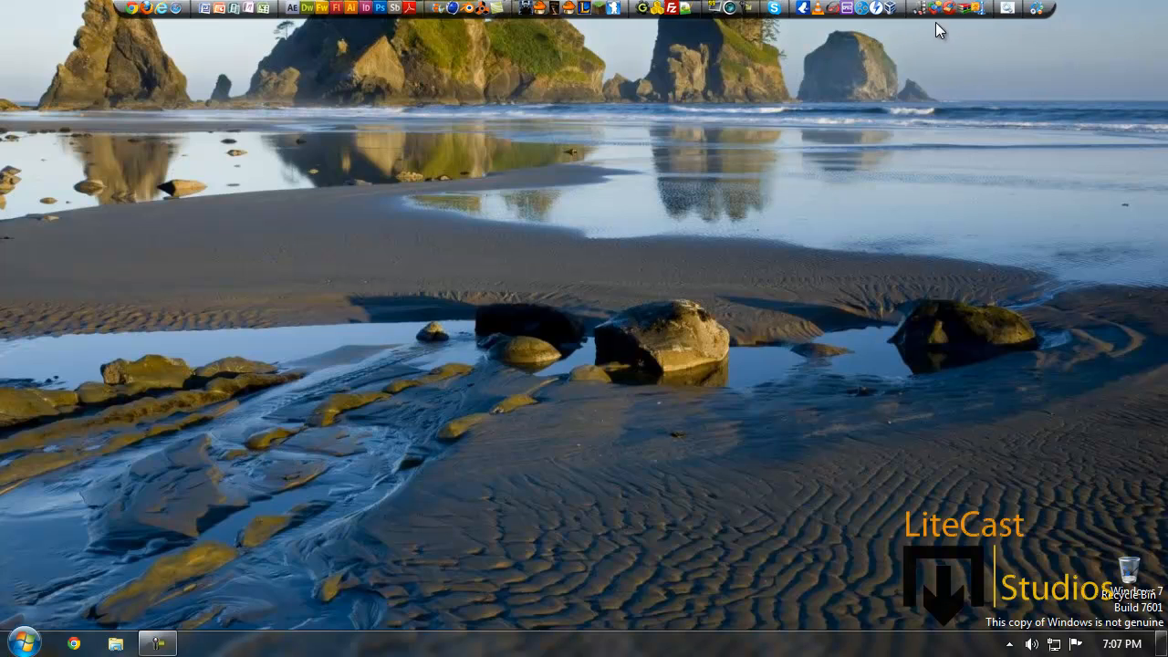
pyautogui.moveTo(935, 9)
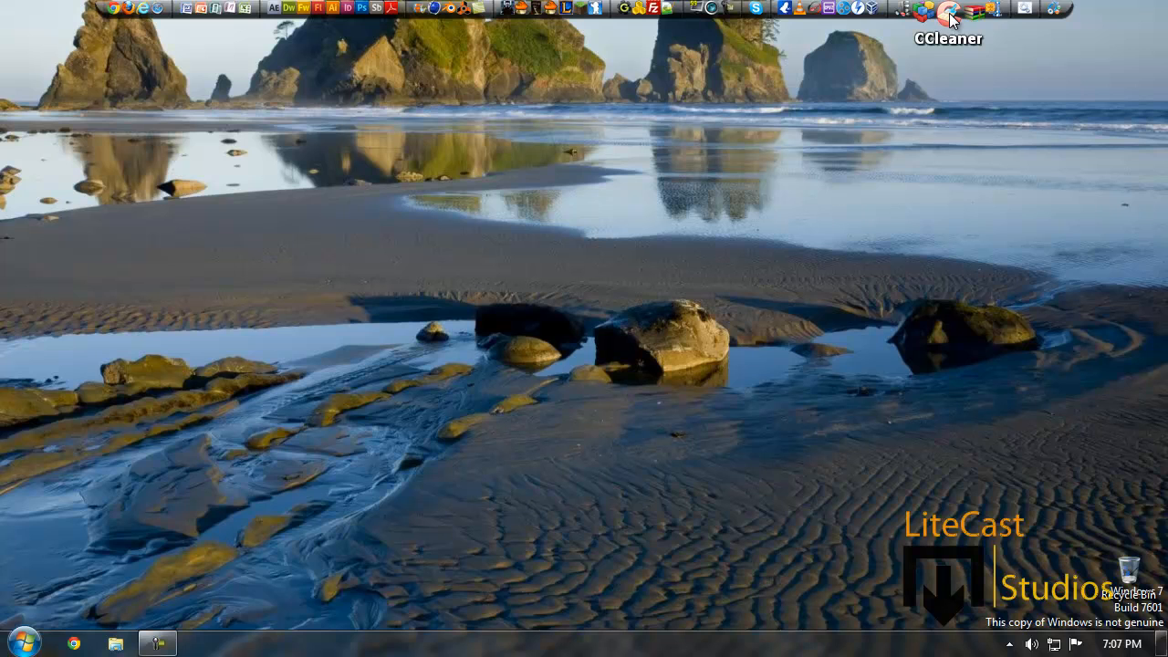
pyautogui.moveTo(662, 342)
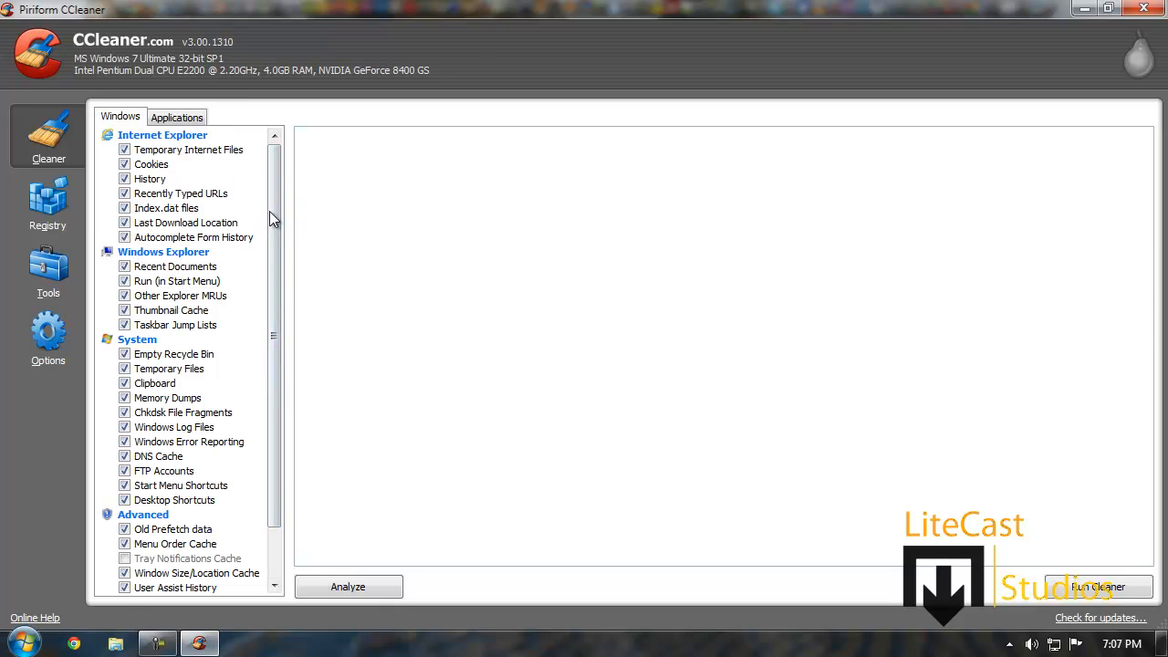
pyautogui.moveTo(231, 280)
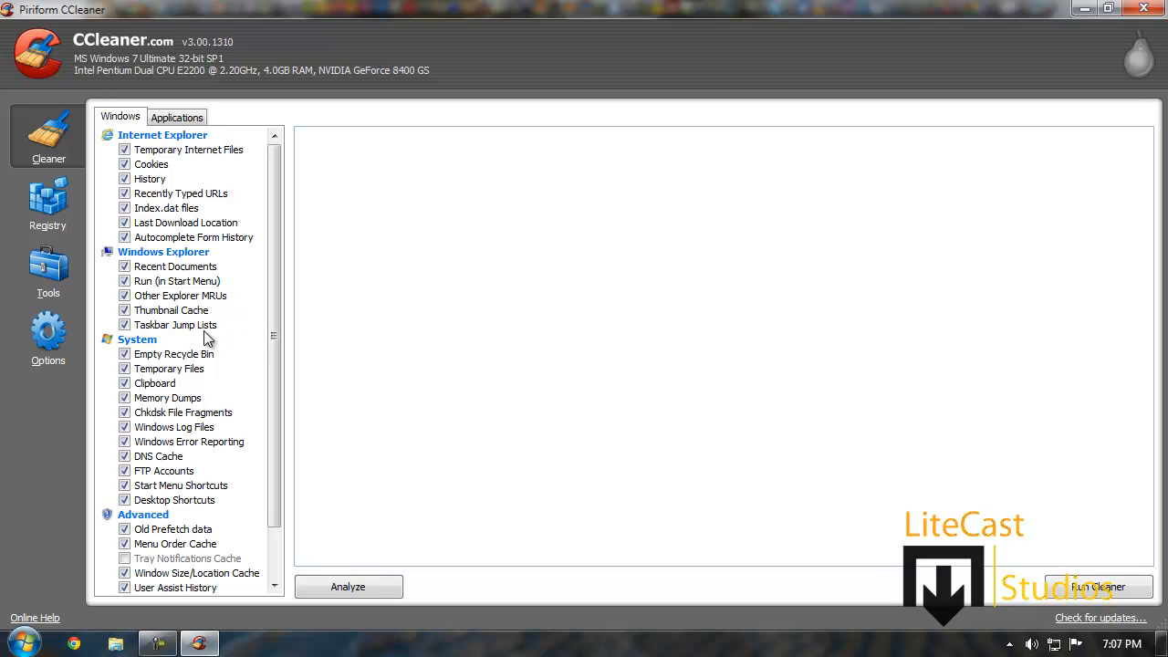
# Scroll the Windows cleaning checklist down to IIS Log Files and Wipe Free Space.
pyautogui.scroll(-3)
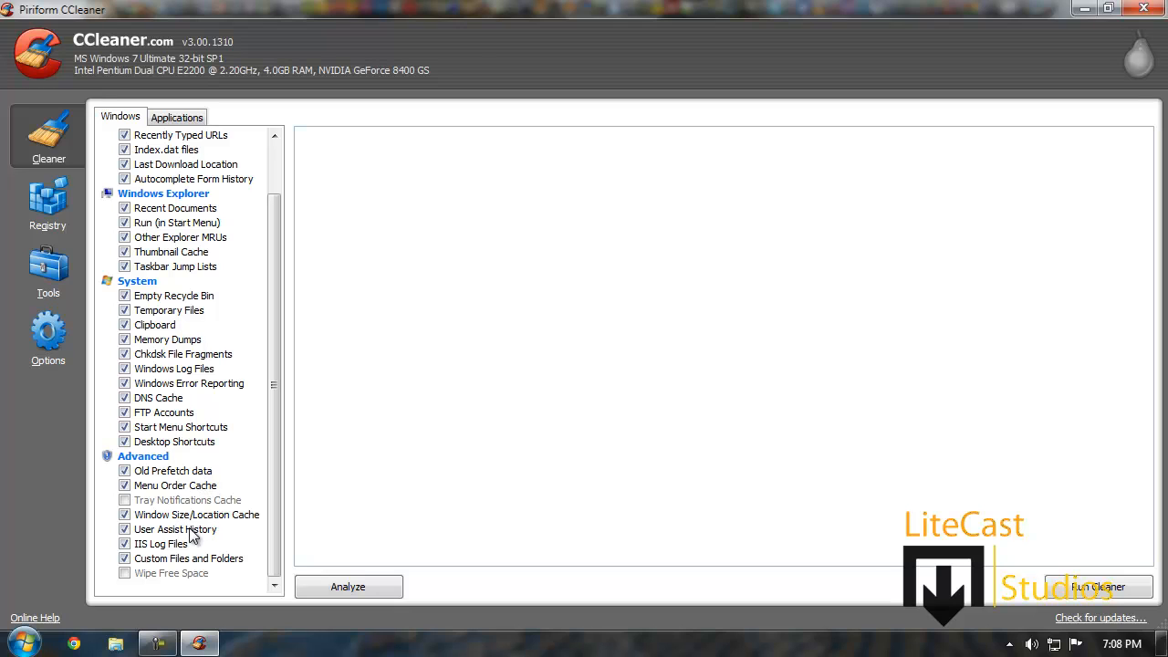
pyautogui.moveTo(153, 543)
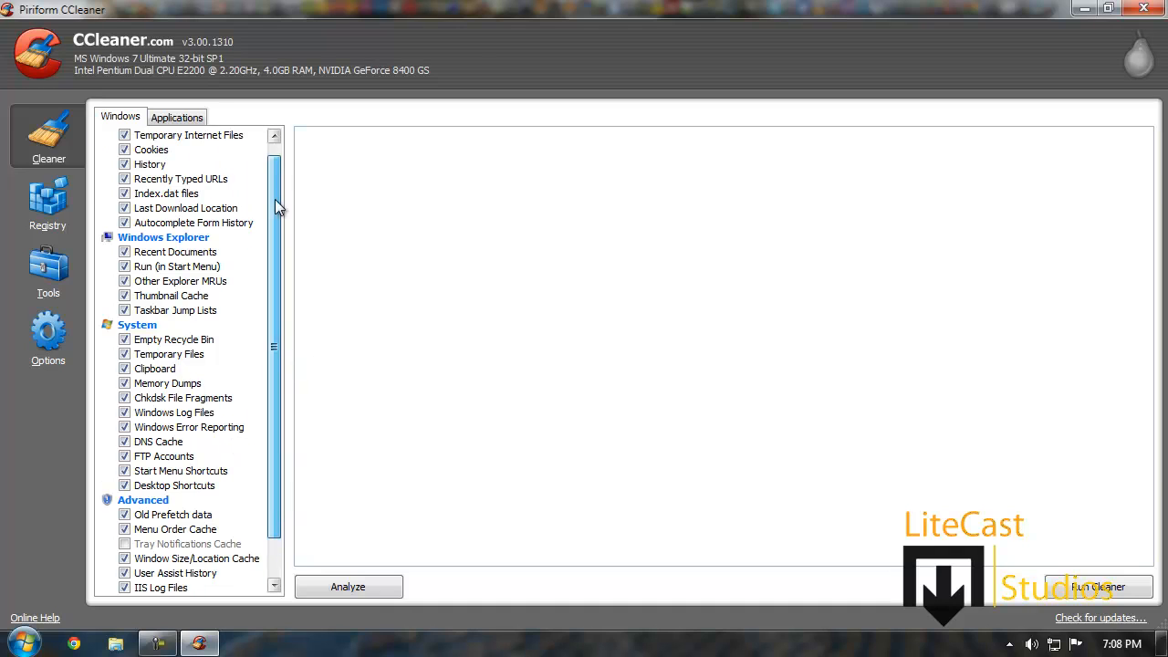
# Show the Applications checklist and scroll through its Firefox, Safari and Chrome entries.
pyautogui.click(176, 117)
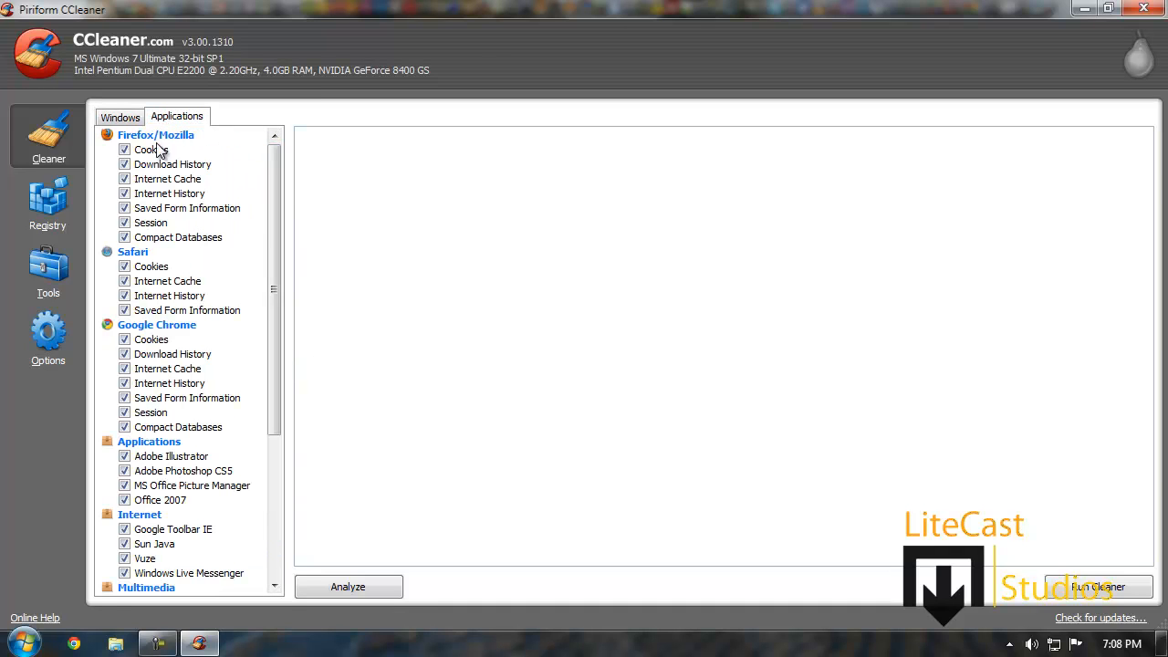
pyautogui.scroll(-3)
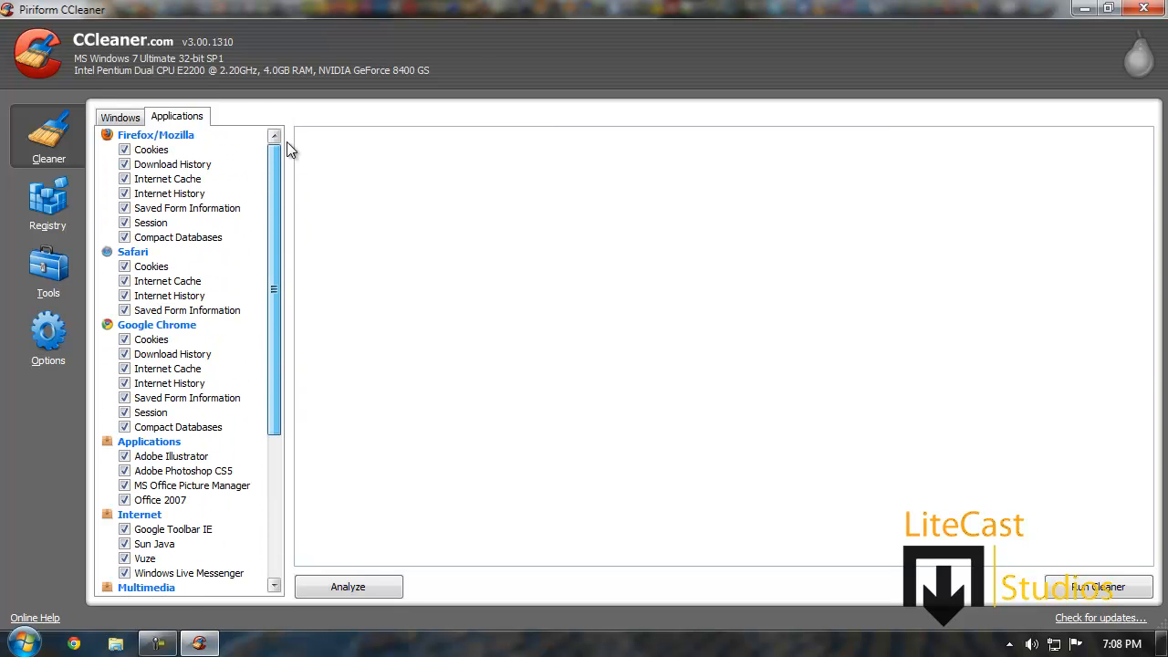
pyautogui.scroll(-3)
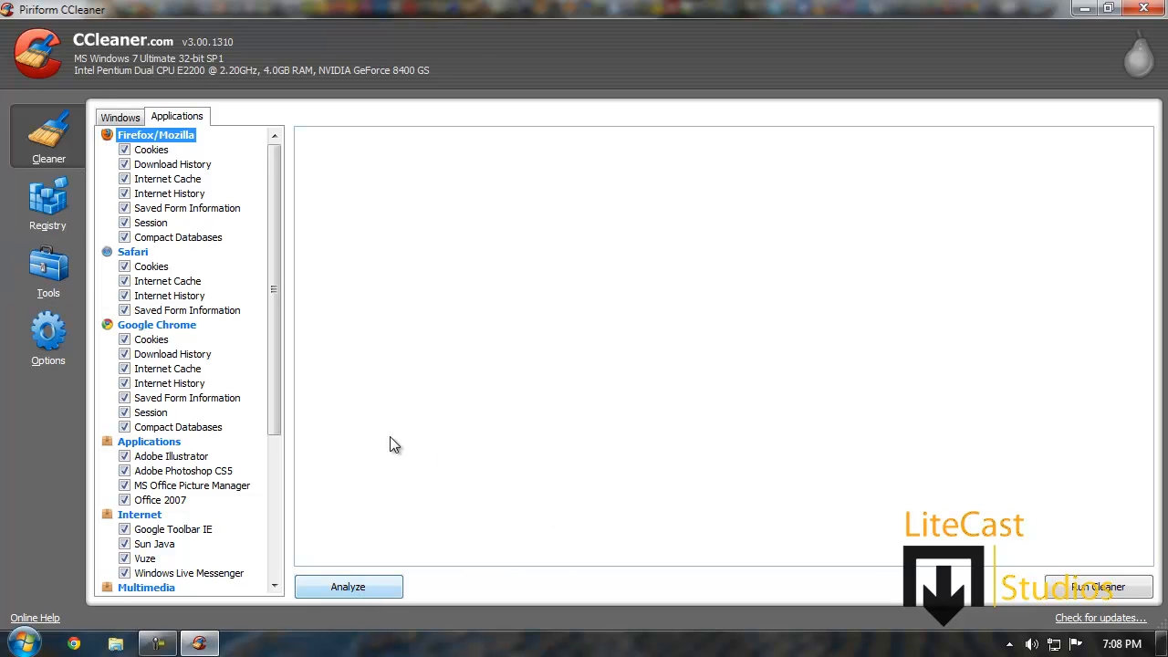
# Run the cleaner, removing 1.00 MB of thumbnail cache across 6 files.
pyautogui.click(347, 587)
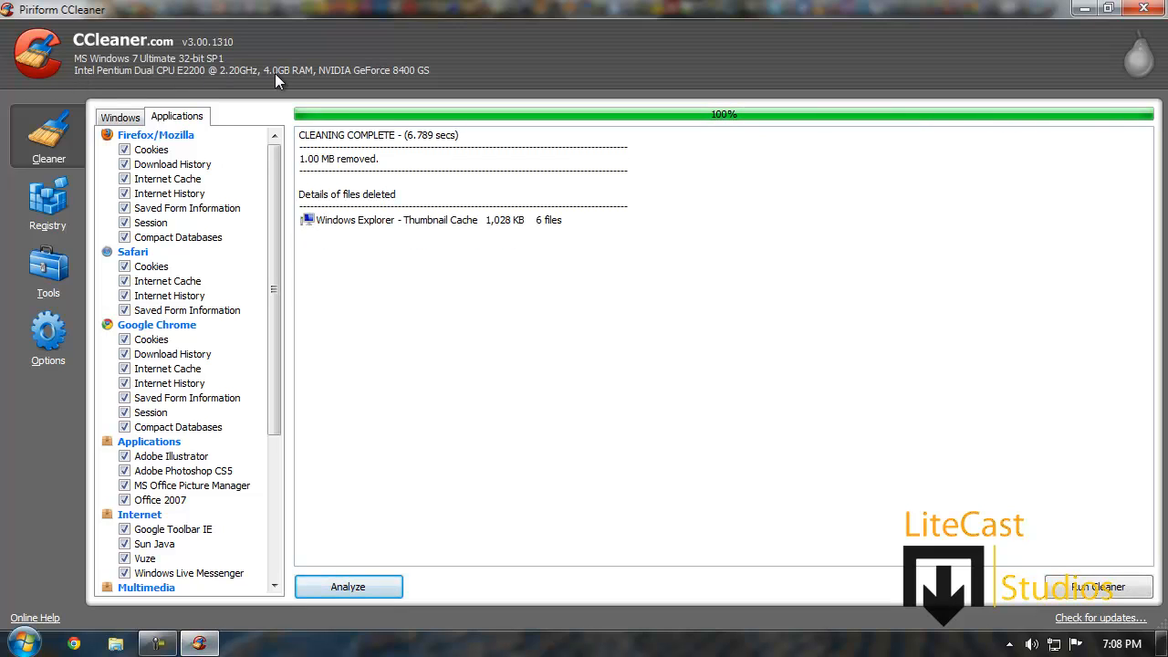
pyautogui.moveTo(405, 91)
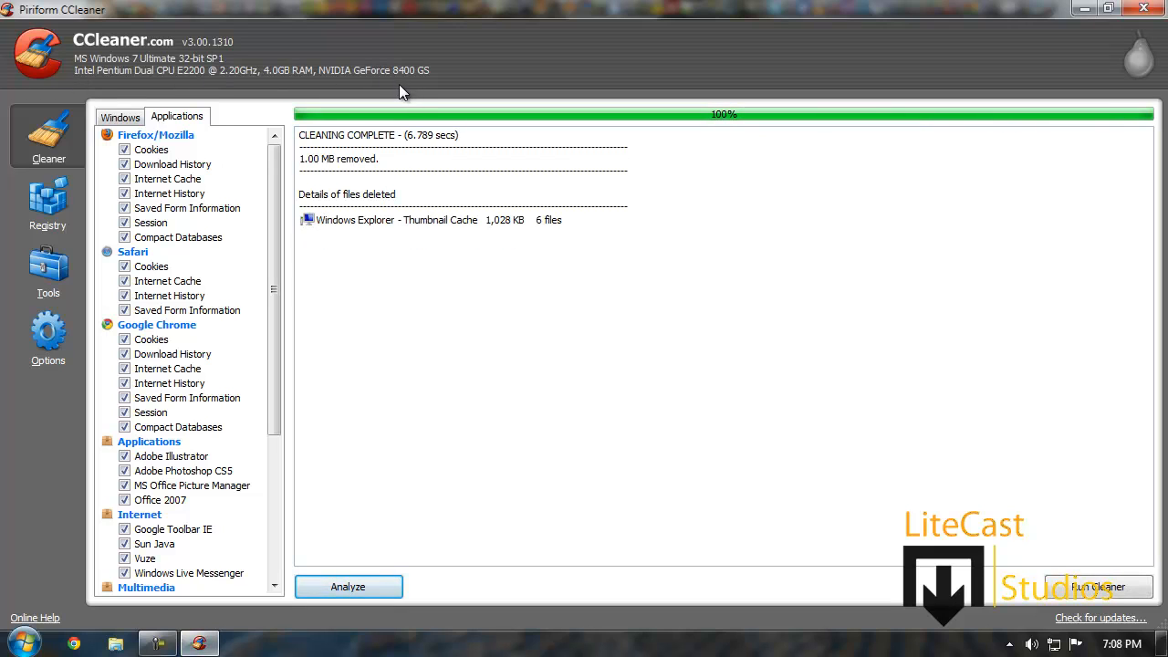
pyautogui.moveTo(418, 95)
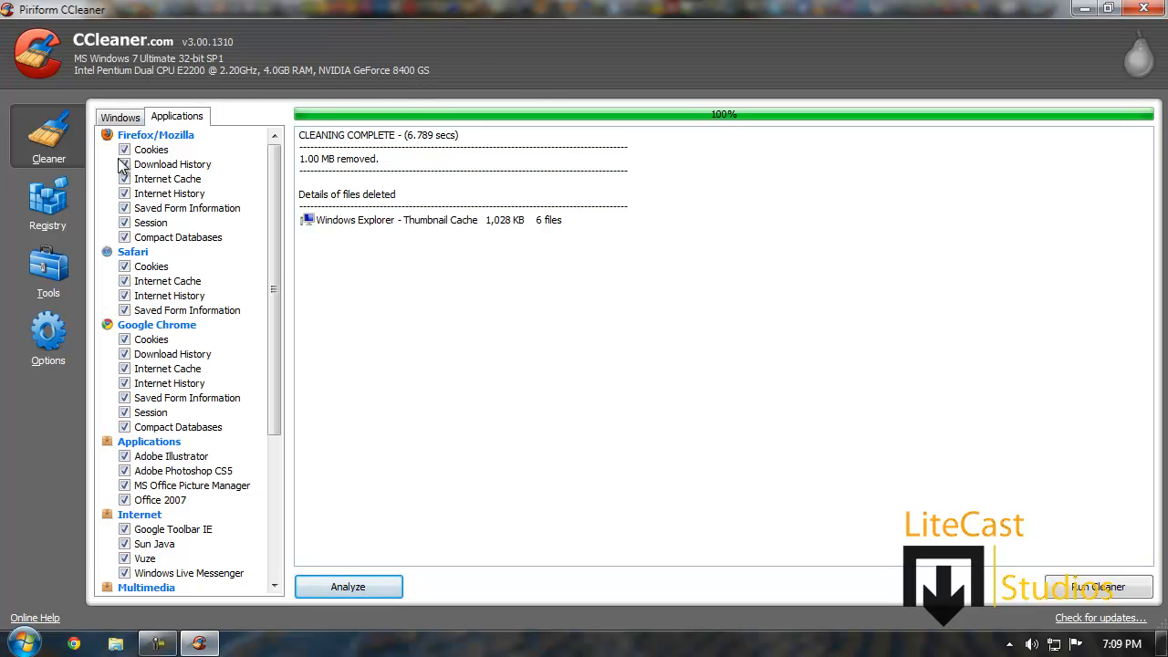
pyautogui.moveTo(47, 200)
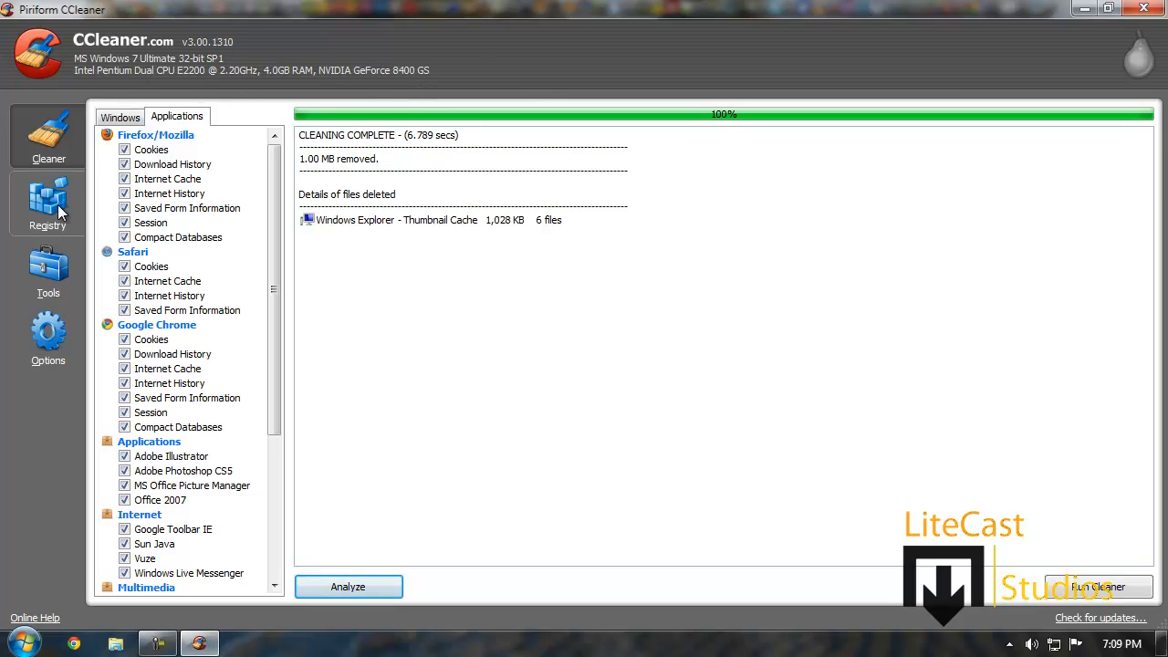
pyautogui.click(48, 203)
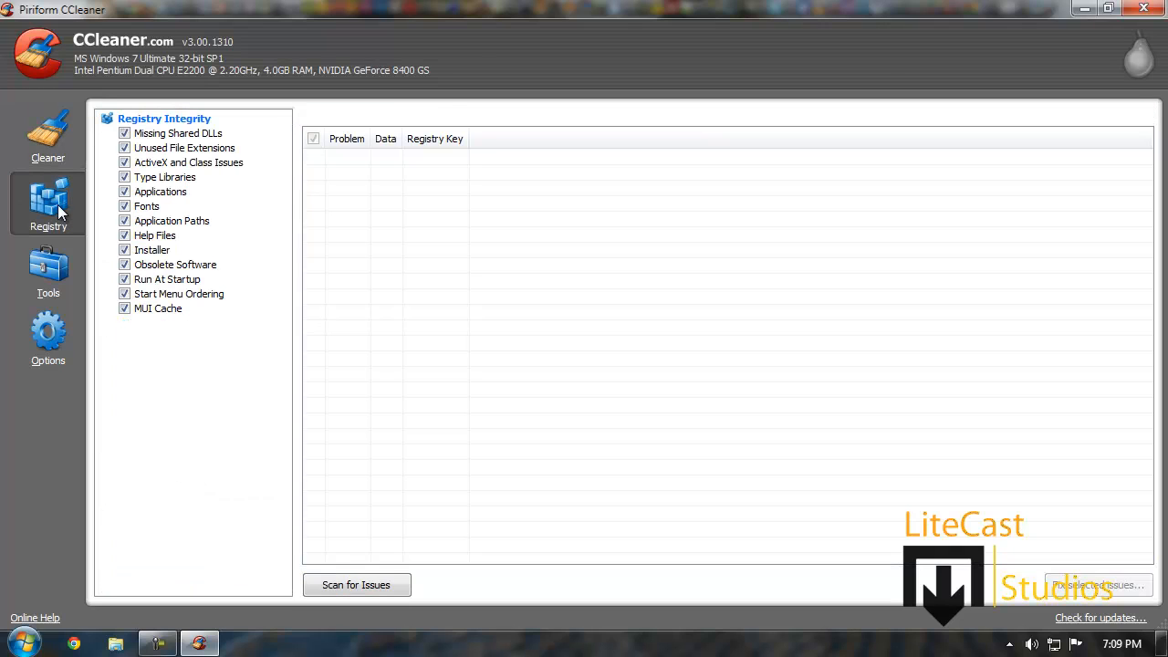
pyautogui.moveTo(223, 73)
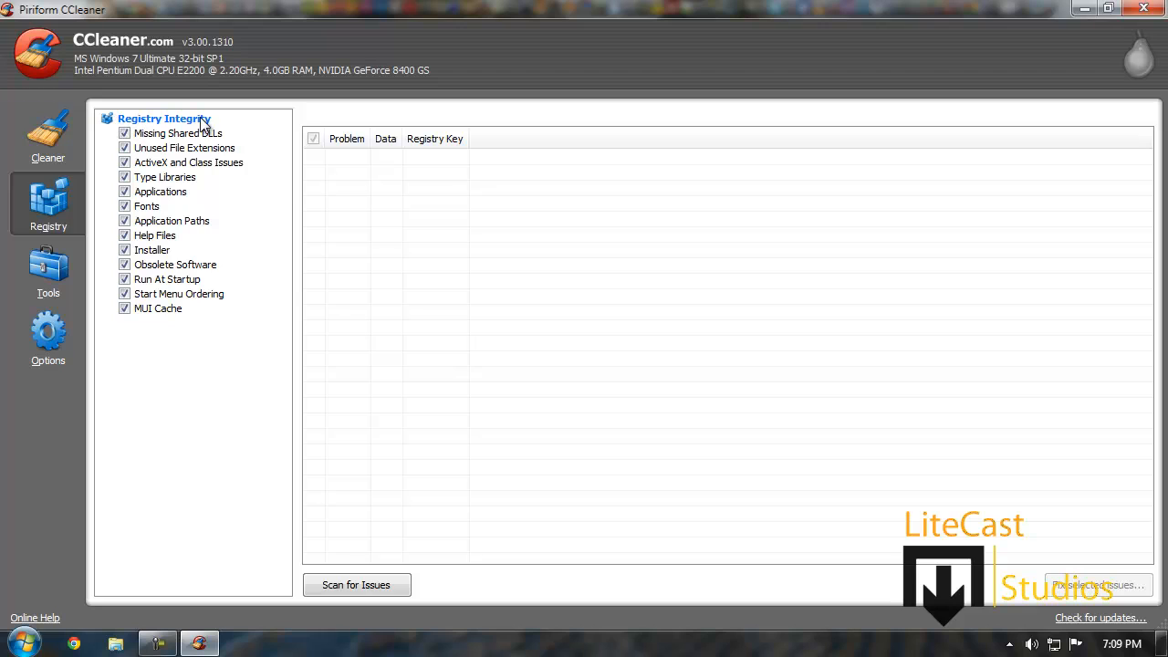
pyautogui.moveTo(195, 324)
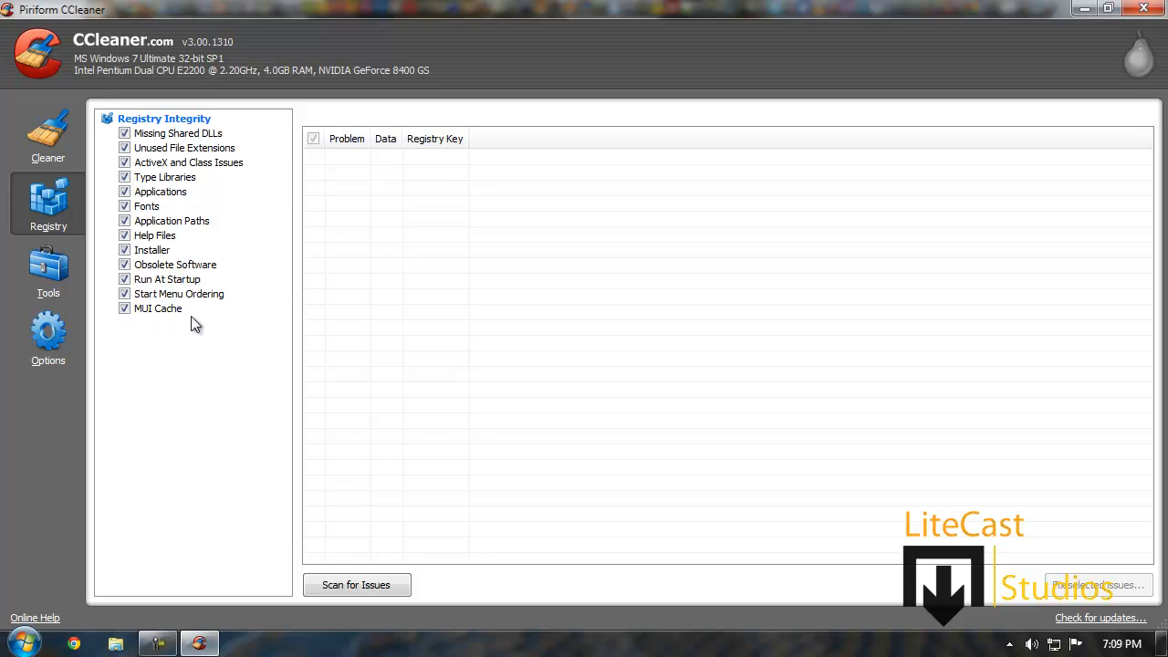
pyautogui.moveTo(180, 163)
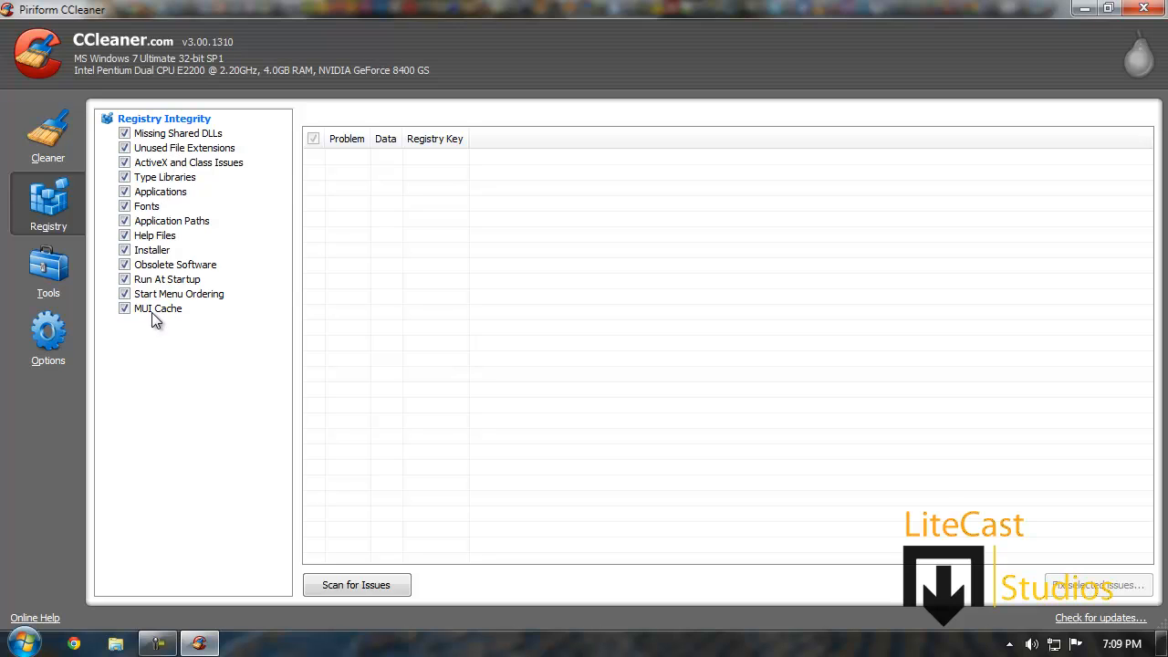
pyautogui.click(125, 308)
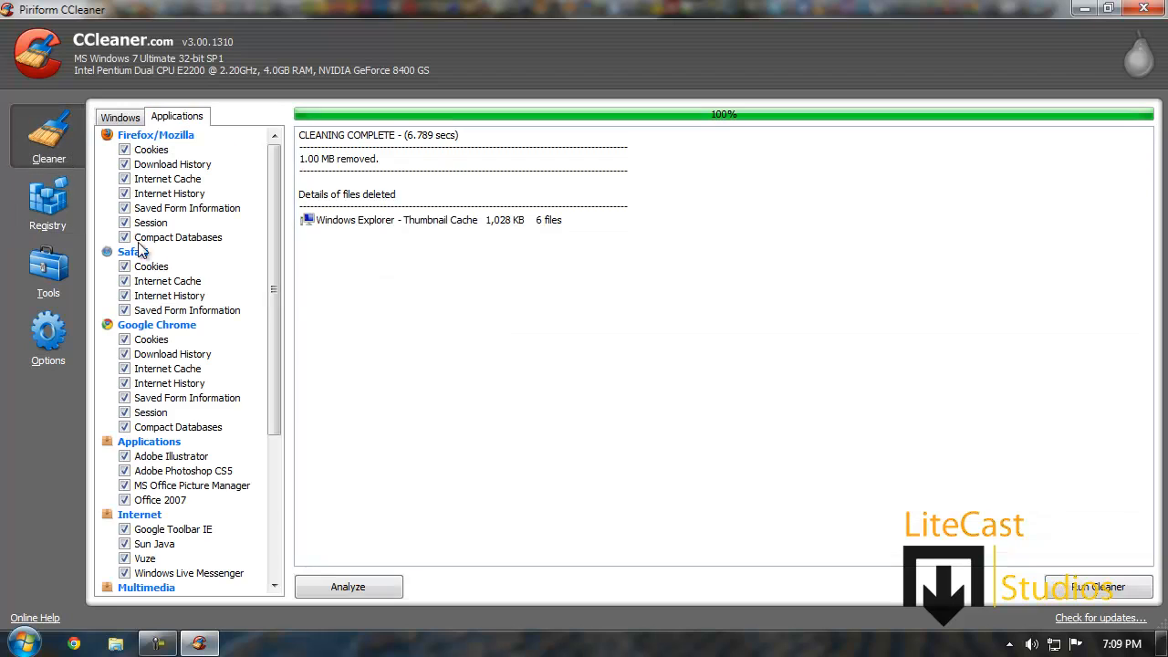
# Return to the Windows cleaning items list.
pyautogui.click(120, 117)
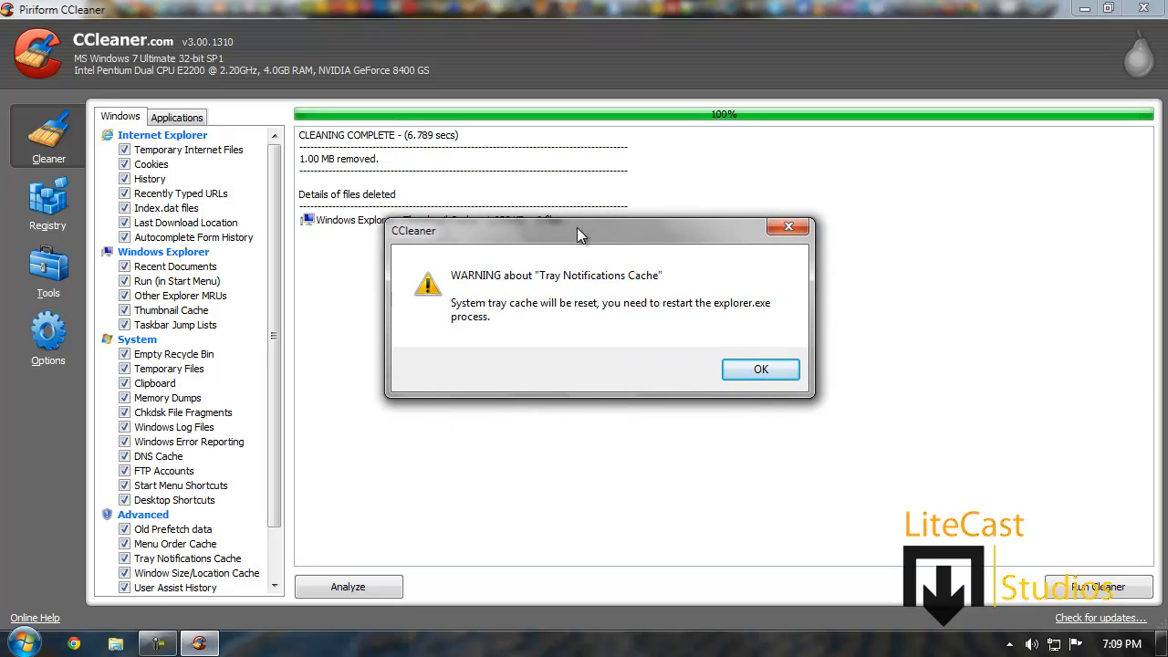
pyautogui.moveTo(589, 330)
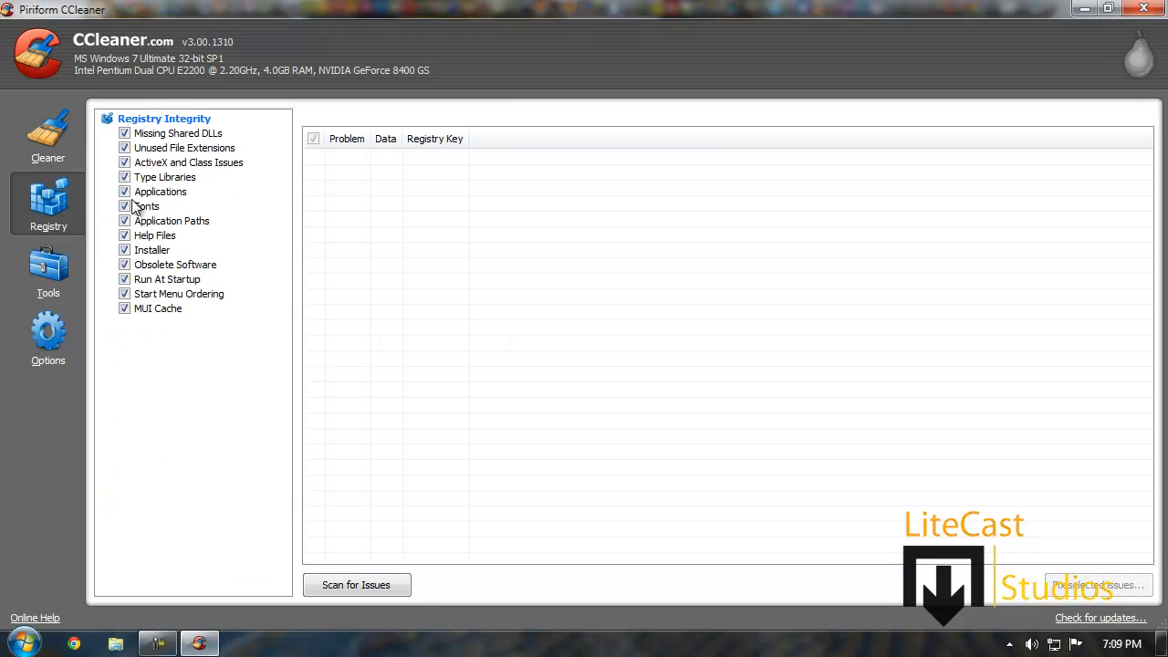
pyautogui.moveTo(456, 570)
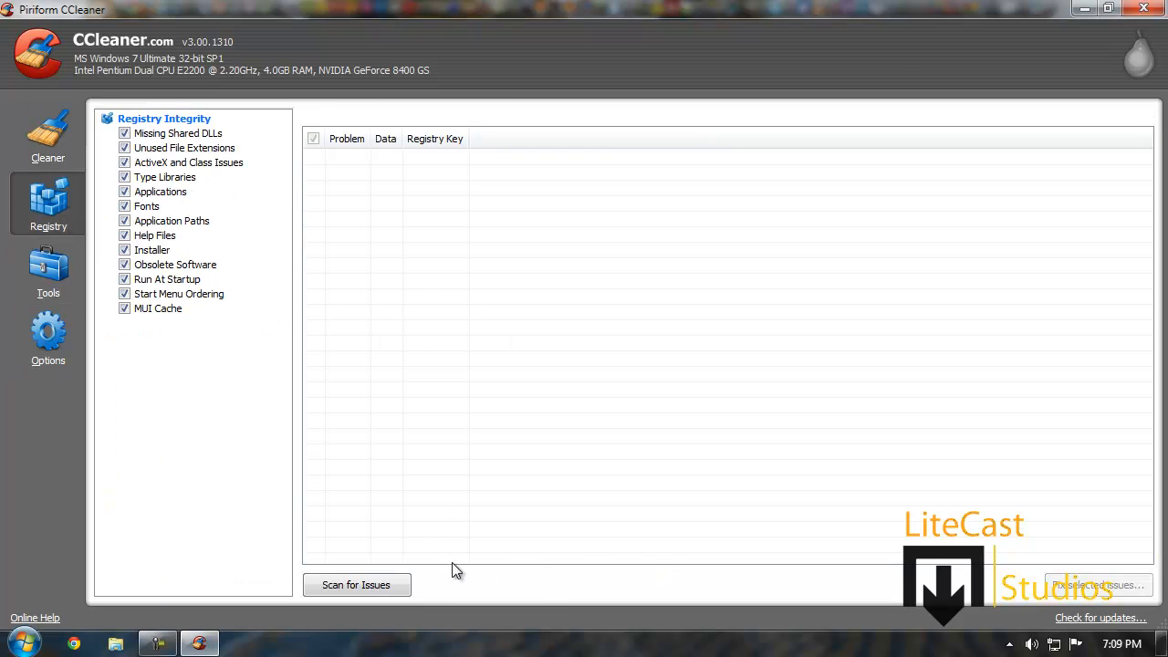
# Scan the registry, reaching 100% with no issues found.
pyautogui.click(356, 585)
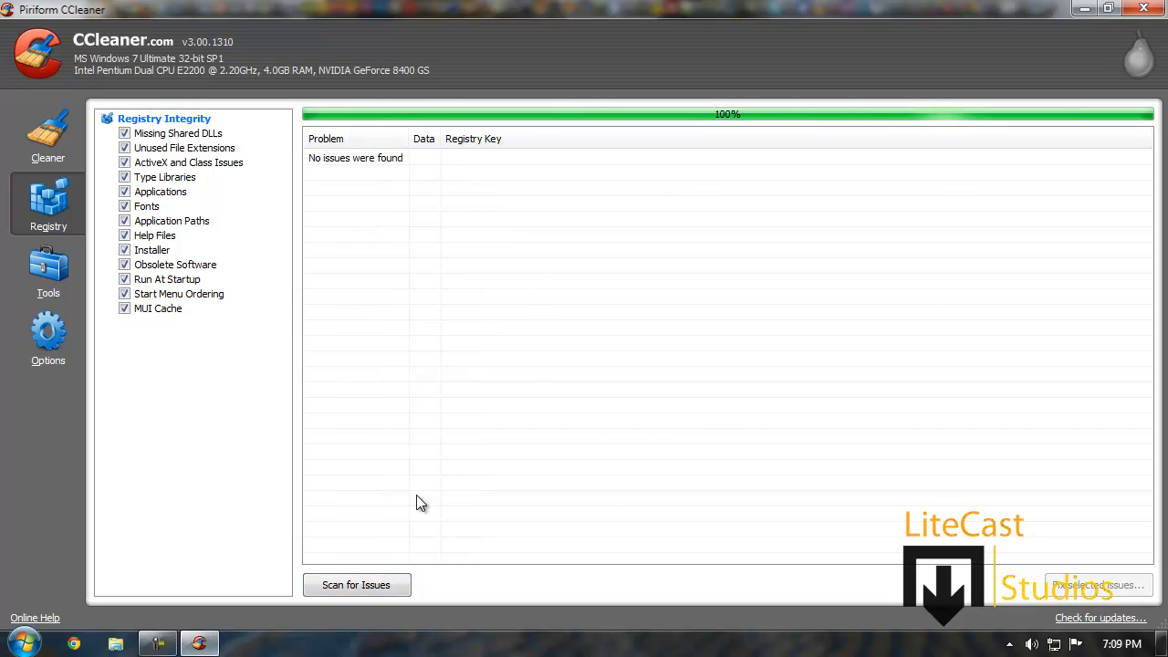
pyautogui.moveTo(653, 111)
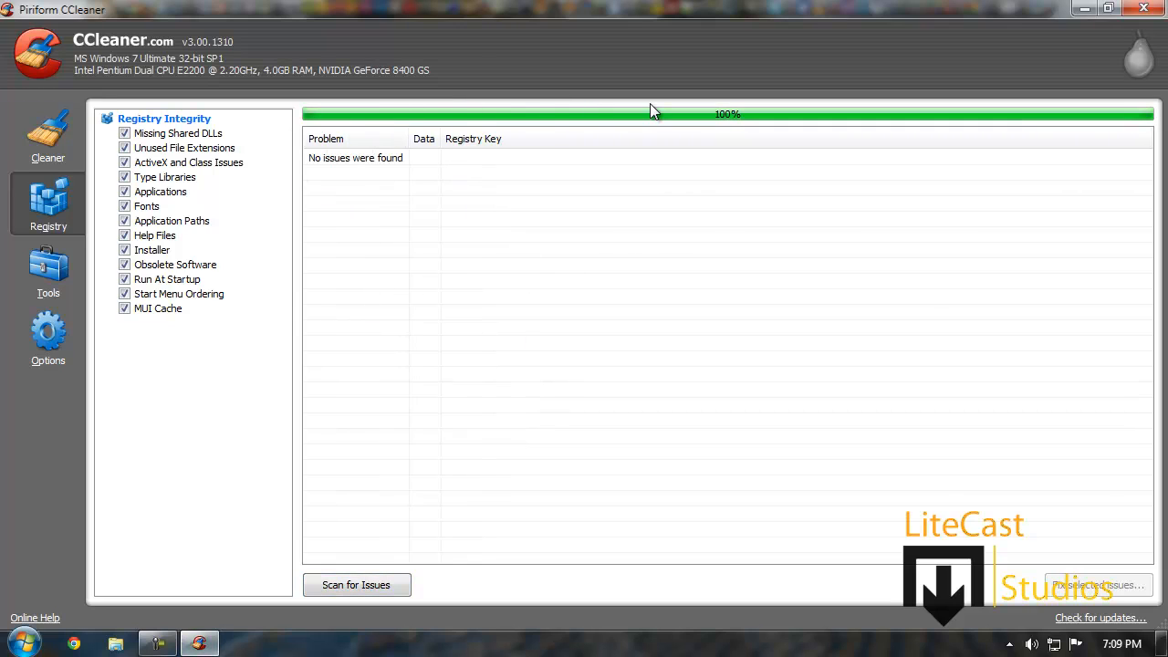
pyautogui.moveTo(397, 480)
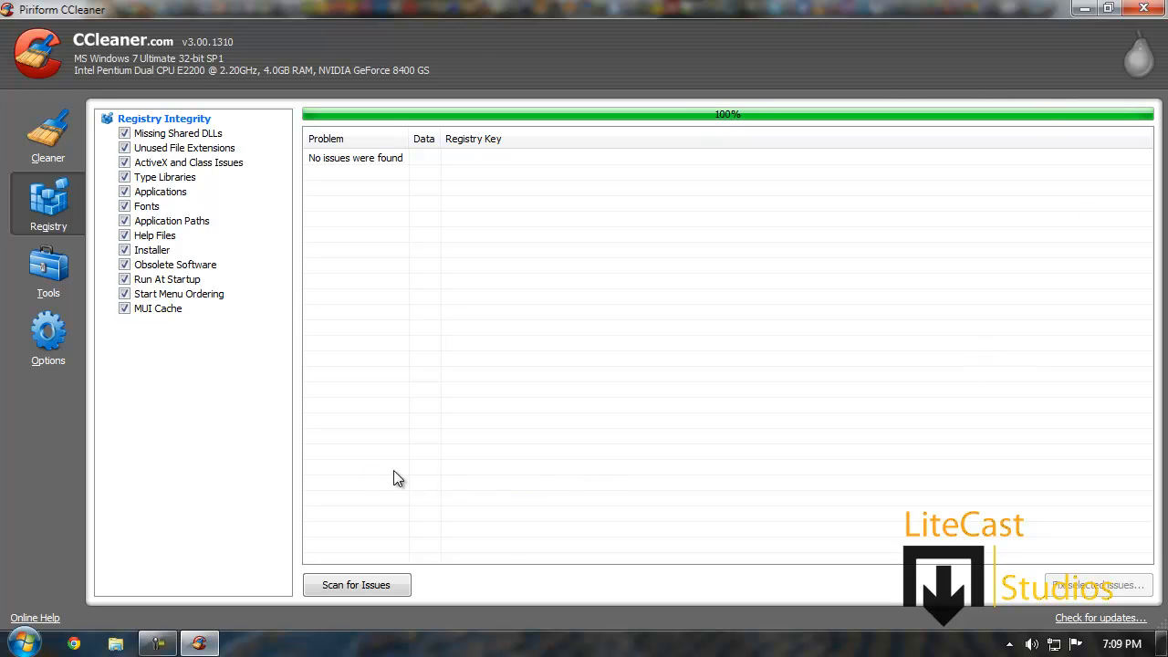
pyautogui.moveTo(653, 202)
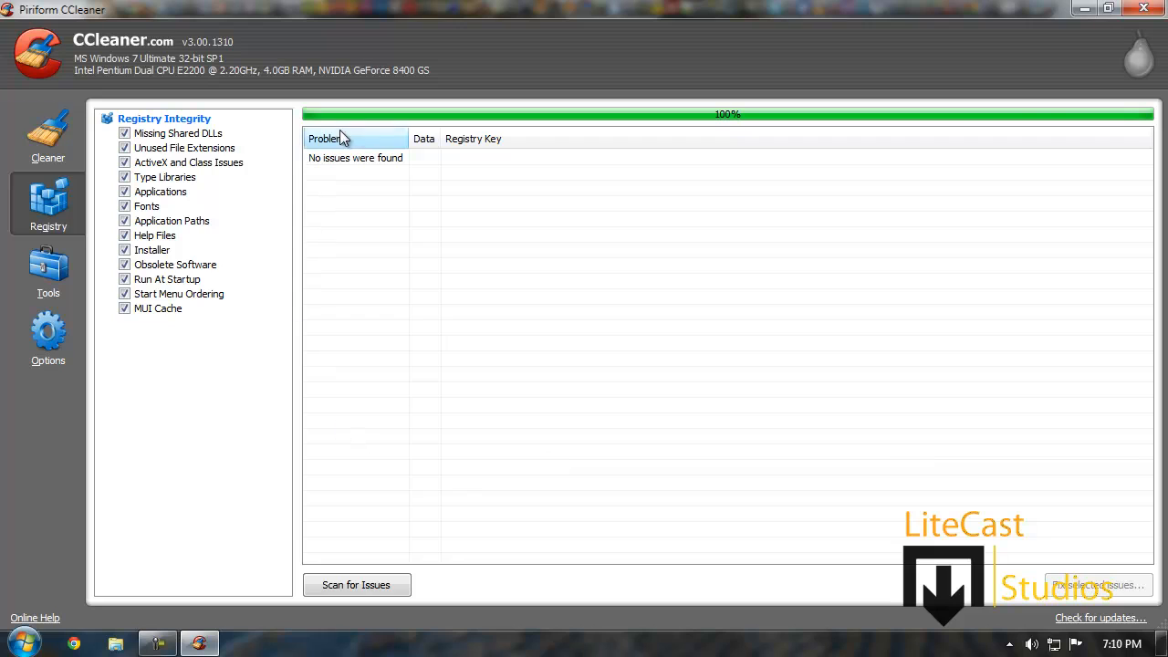
pyautogui.moveTo(411, 479)
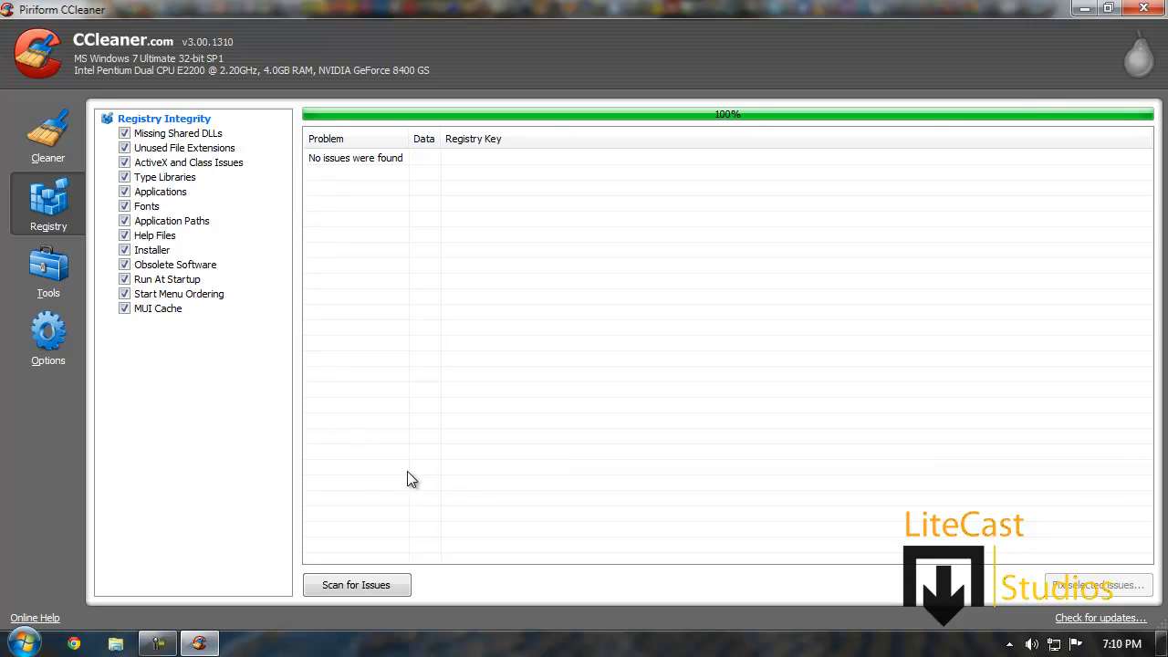
pyautogui.moveTo(460, 237)
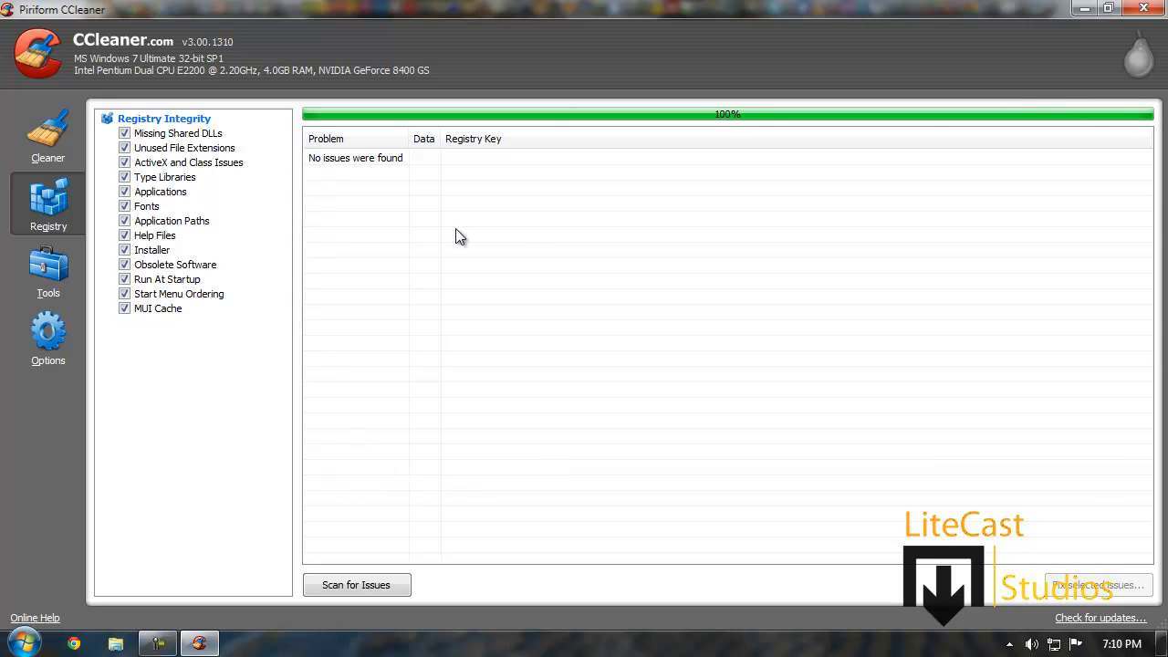
pyautogui.moveTo(404, 255)
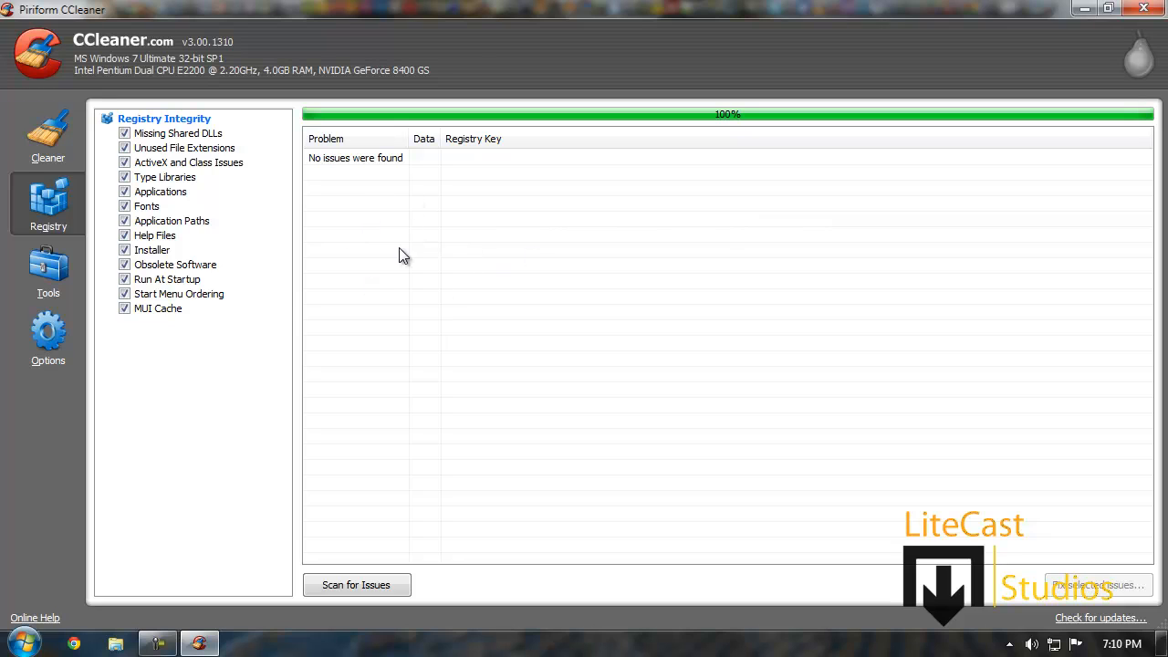
pyautogui.moveTo(1068, 593)
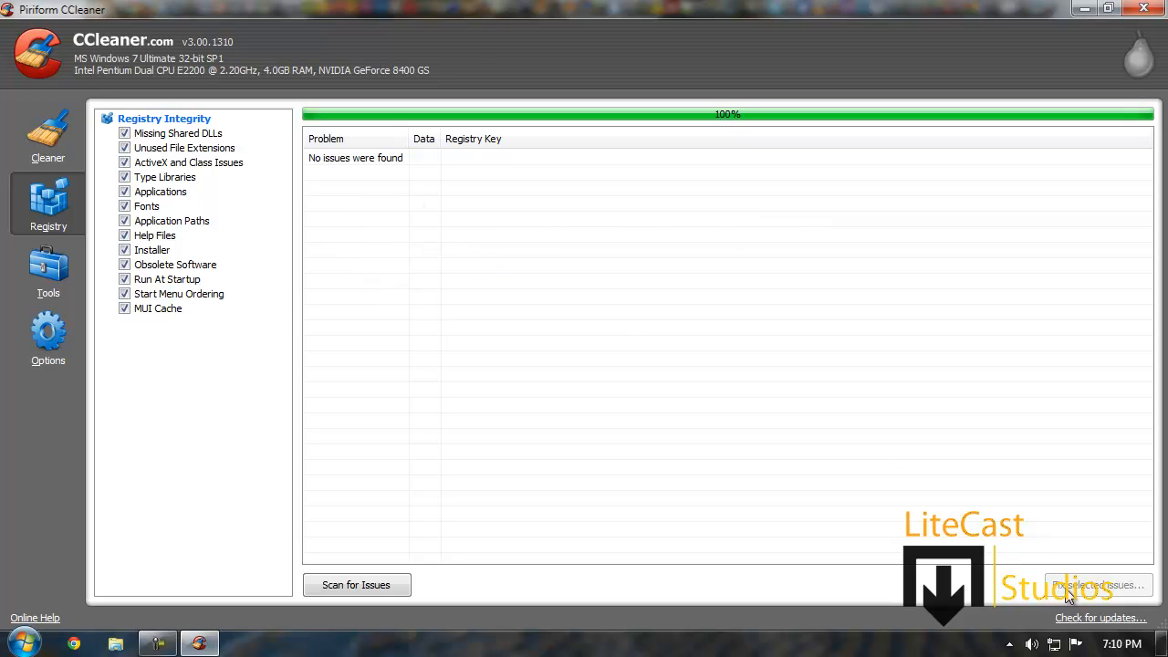
pyautogui.moveTo(659, 466)
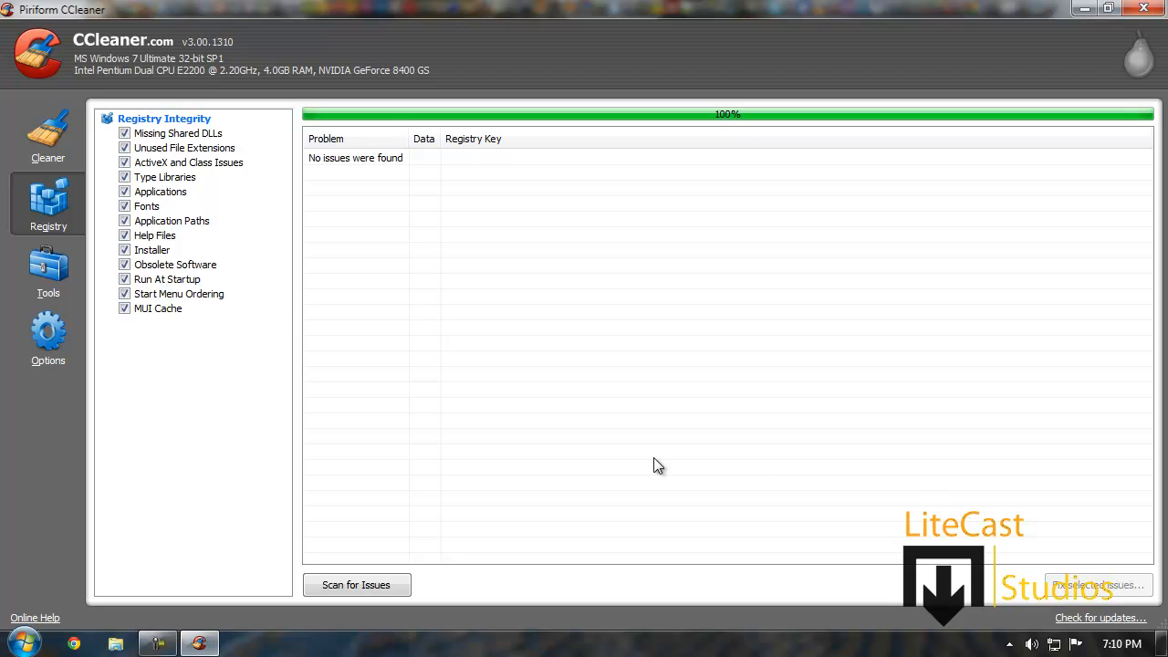
pyautogui.moveTo(516, 328)
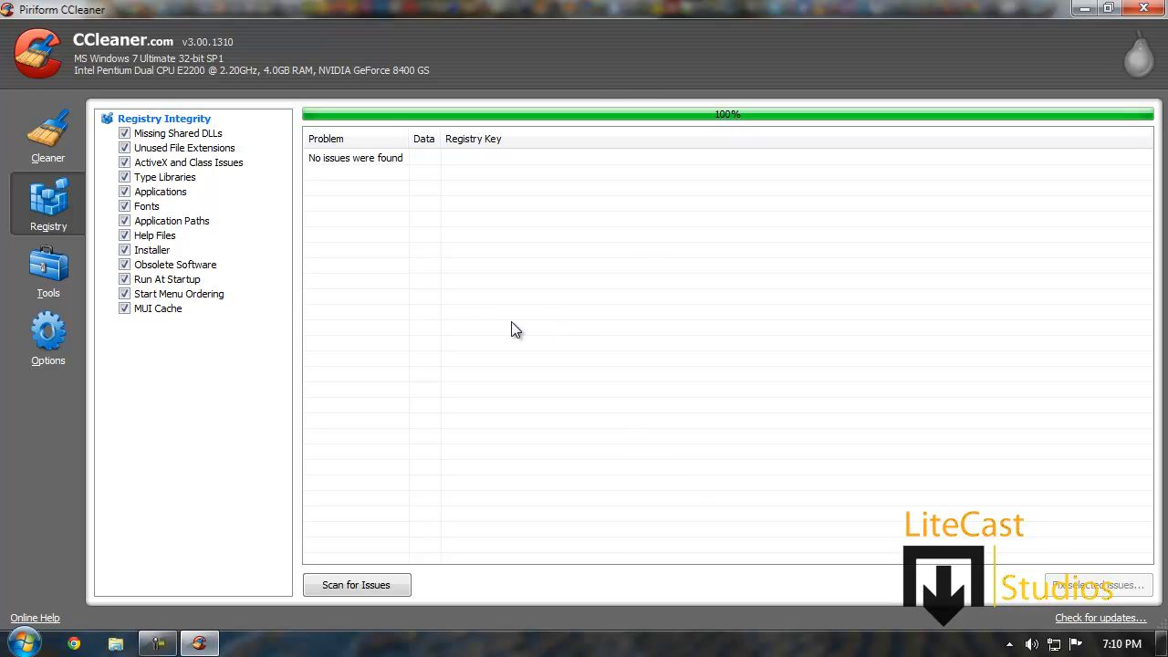
pyautogui.moveTo(485, 323)
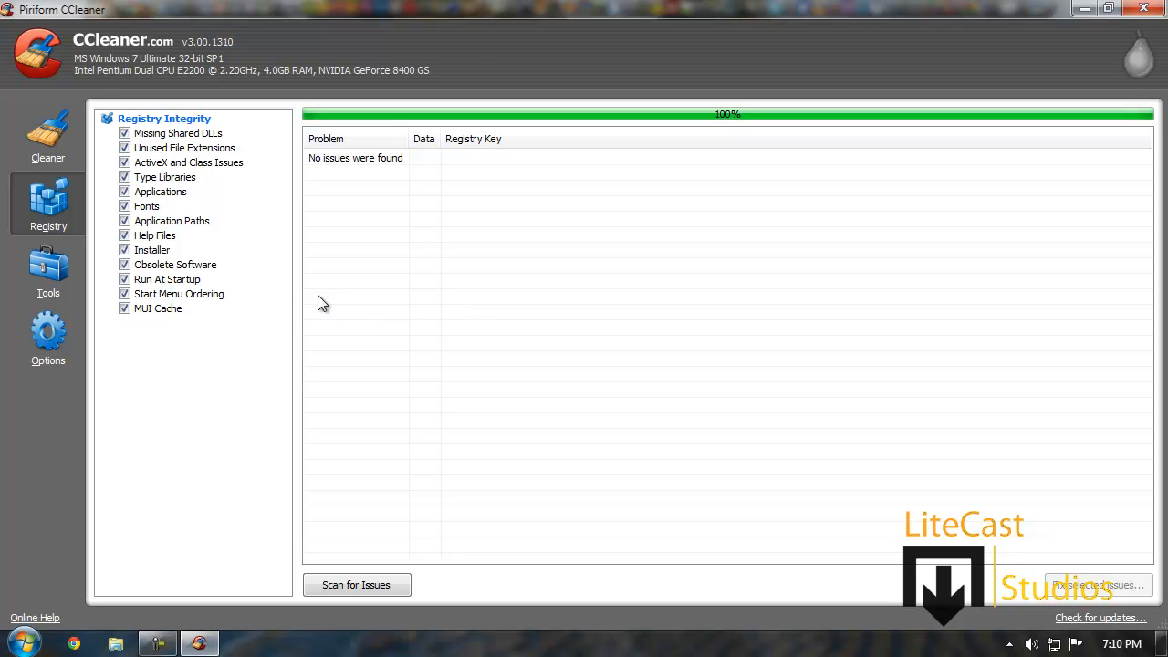
pyautogui.moveTo(94, 270)
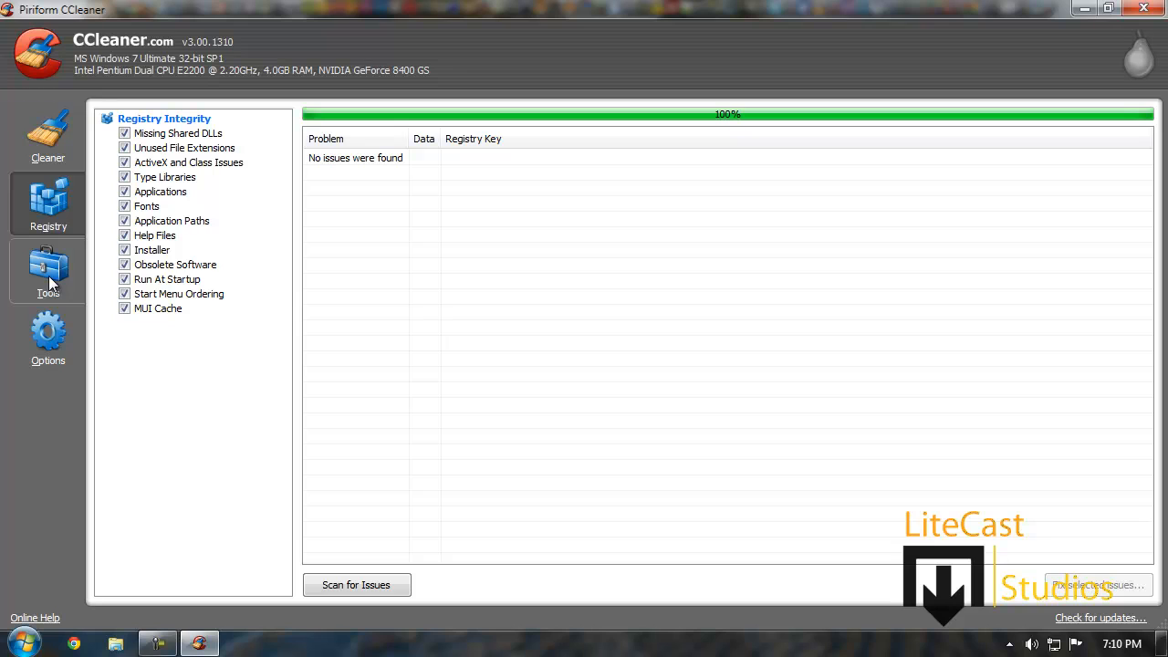
pyautogui.moveTo(53, 279)
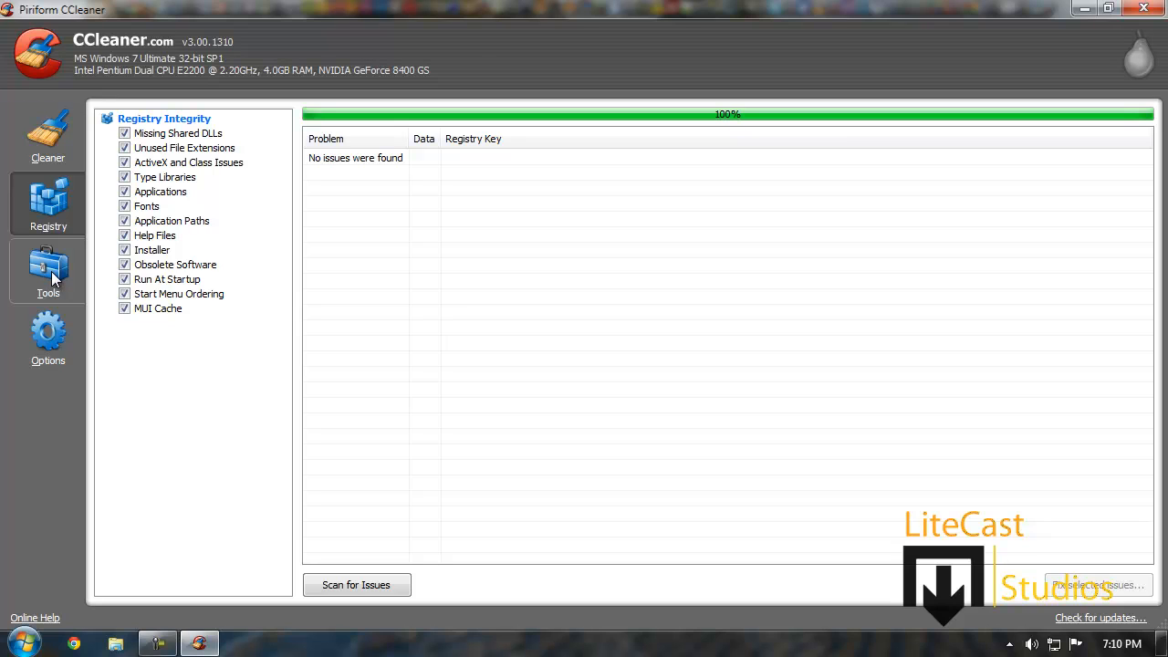
# Open Tools > Uninstall and scroll the installed programs list toward GameSpy Arcade.
pyautogui.click(48, 270)
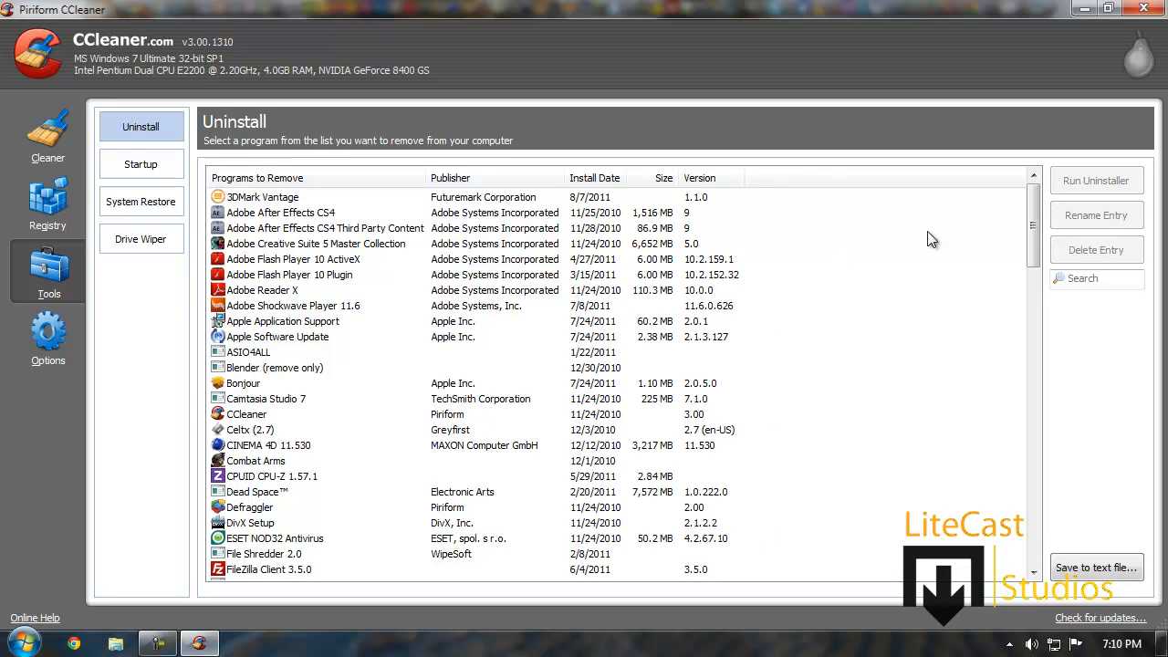
pyautogui.scroll(-3)
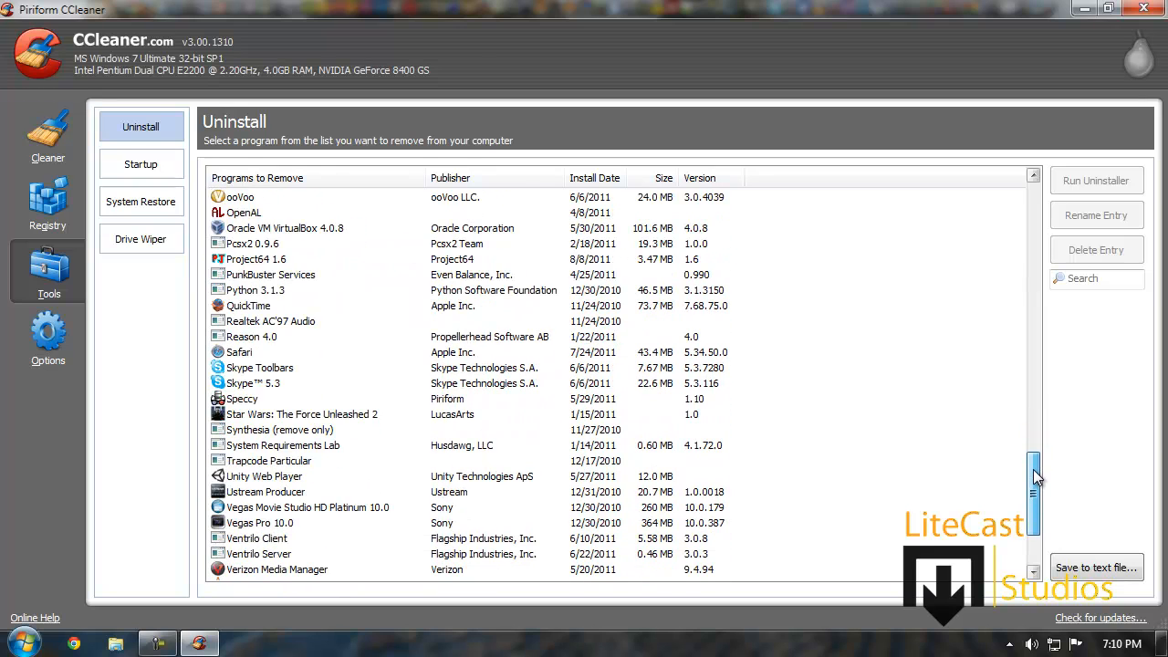
pyautogui.scroll(-3)
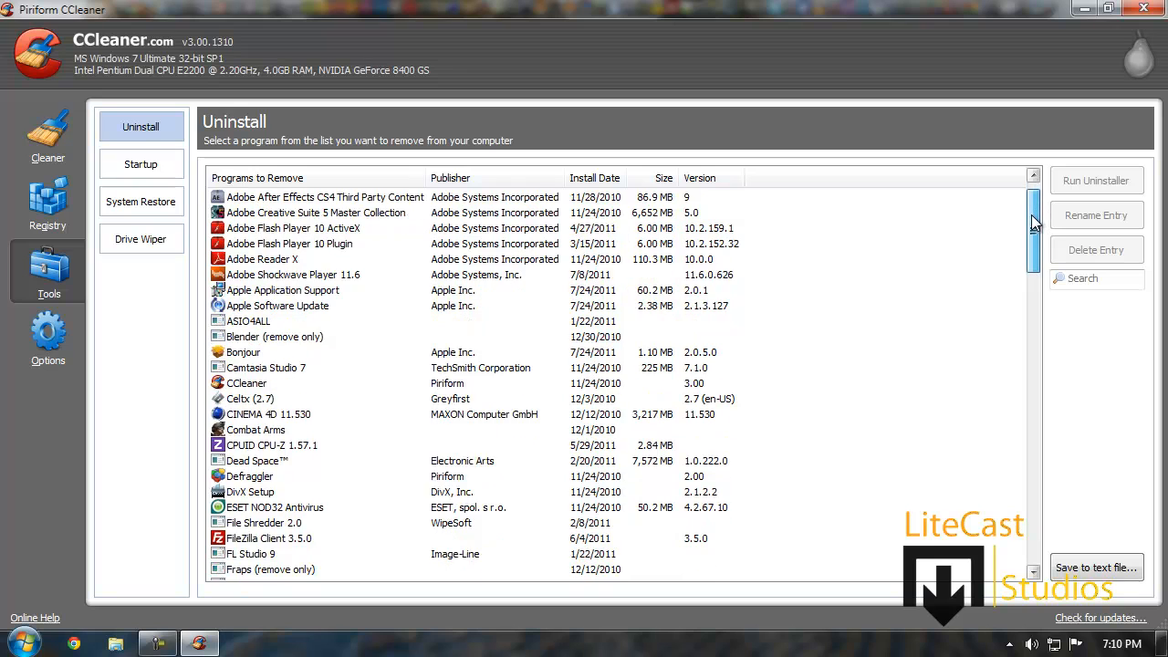
pyautogui.scroll(-3)
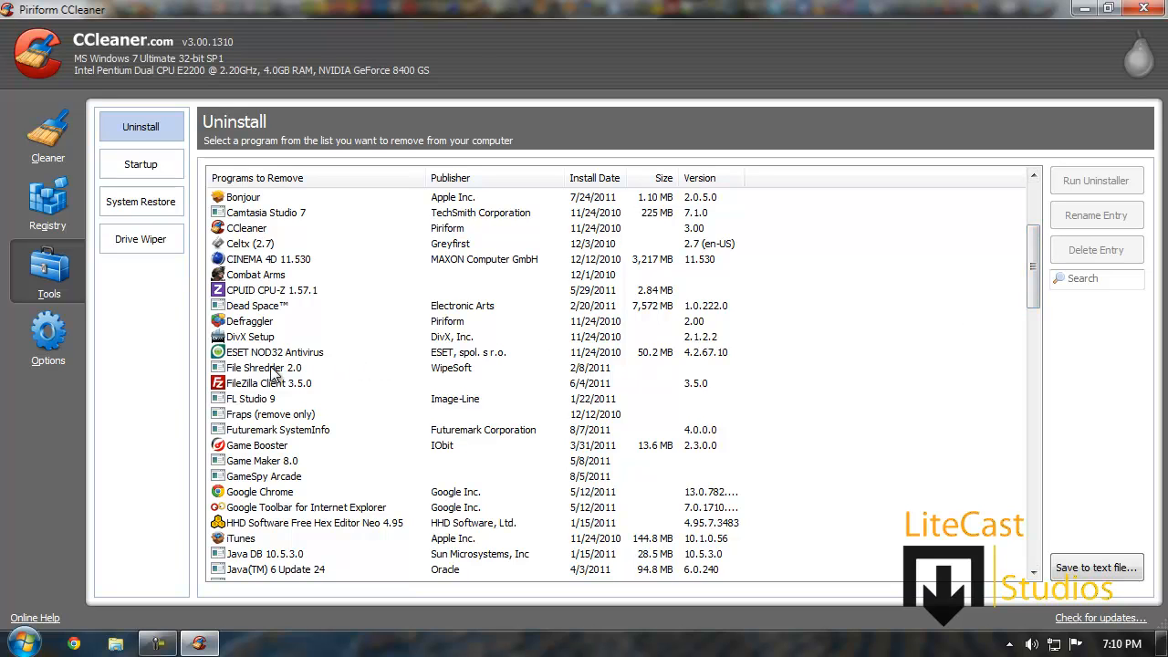
# Select GameSpy Arcade and run its uninstaller with the Automatic method through Finish.
pyautogui.click(251, 399)
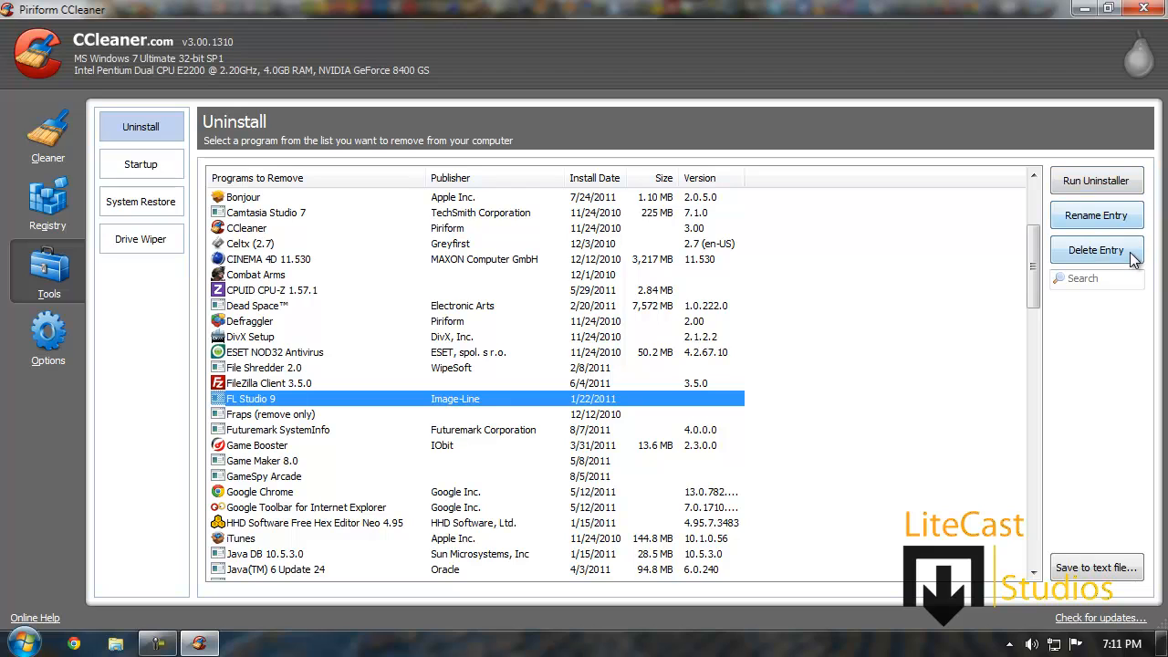
pyautogui.scroll(-3)
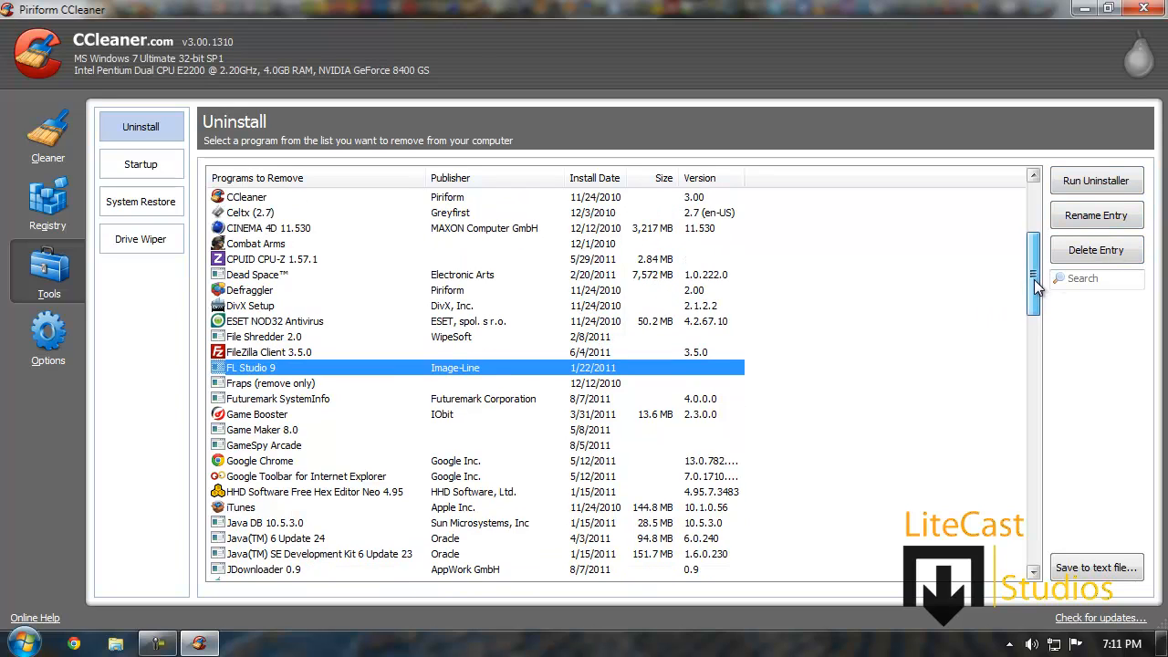
pyautogui.click(264, 445)
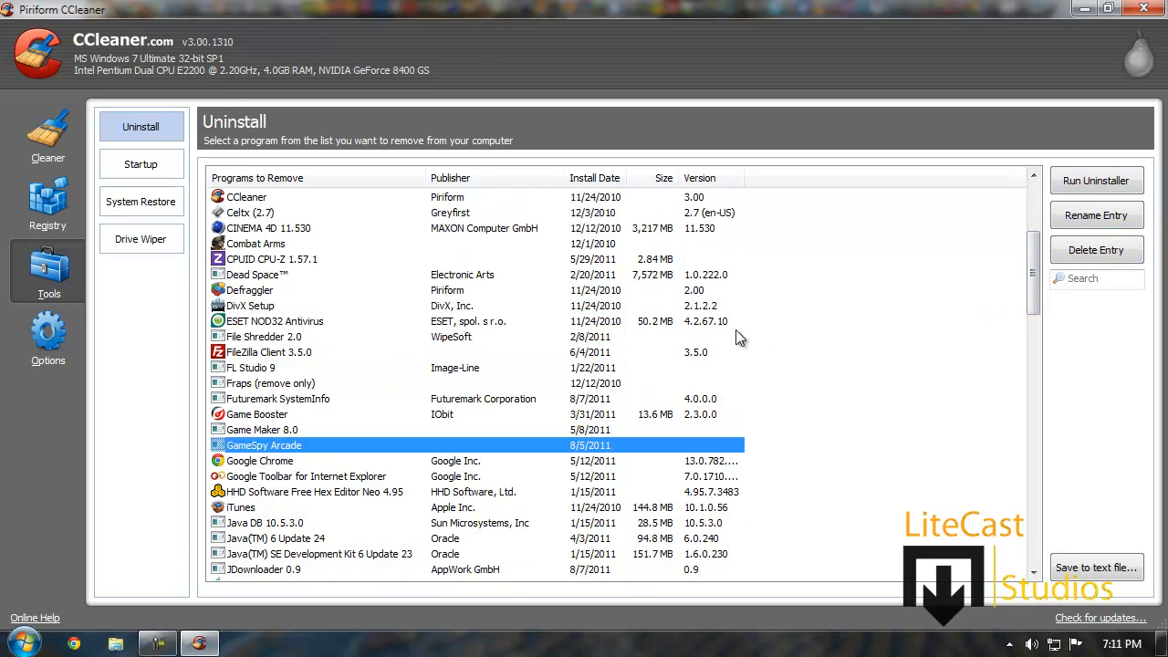
pyautogui.click(1096, 179)
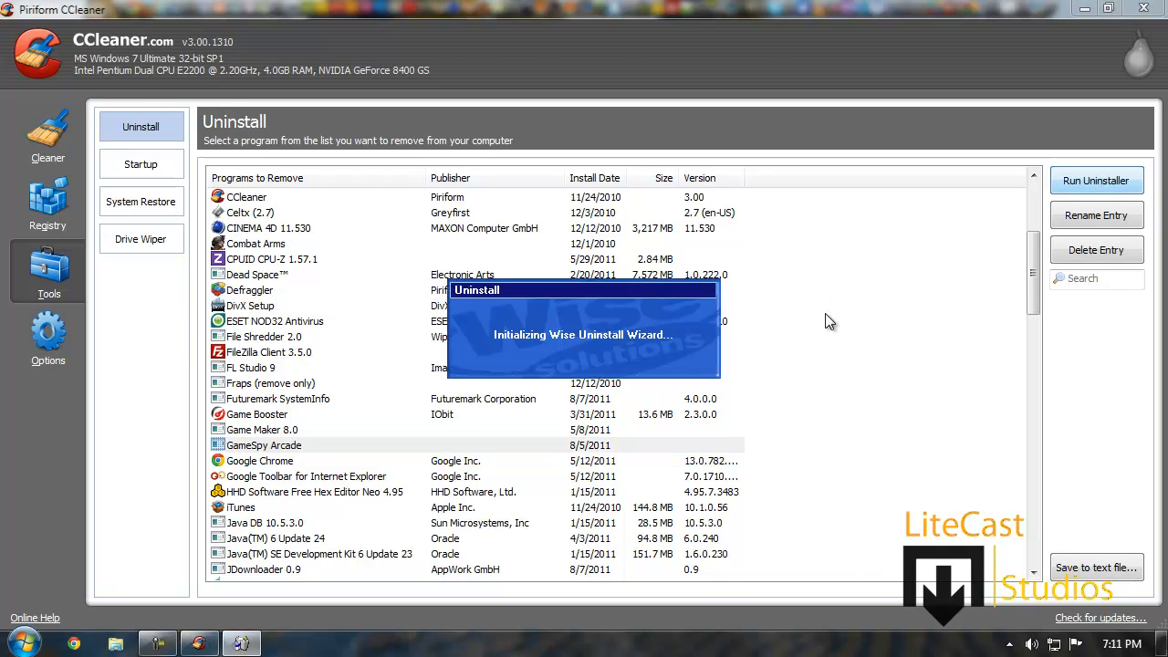
pyautogui.moveTo(706, 313)
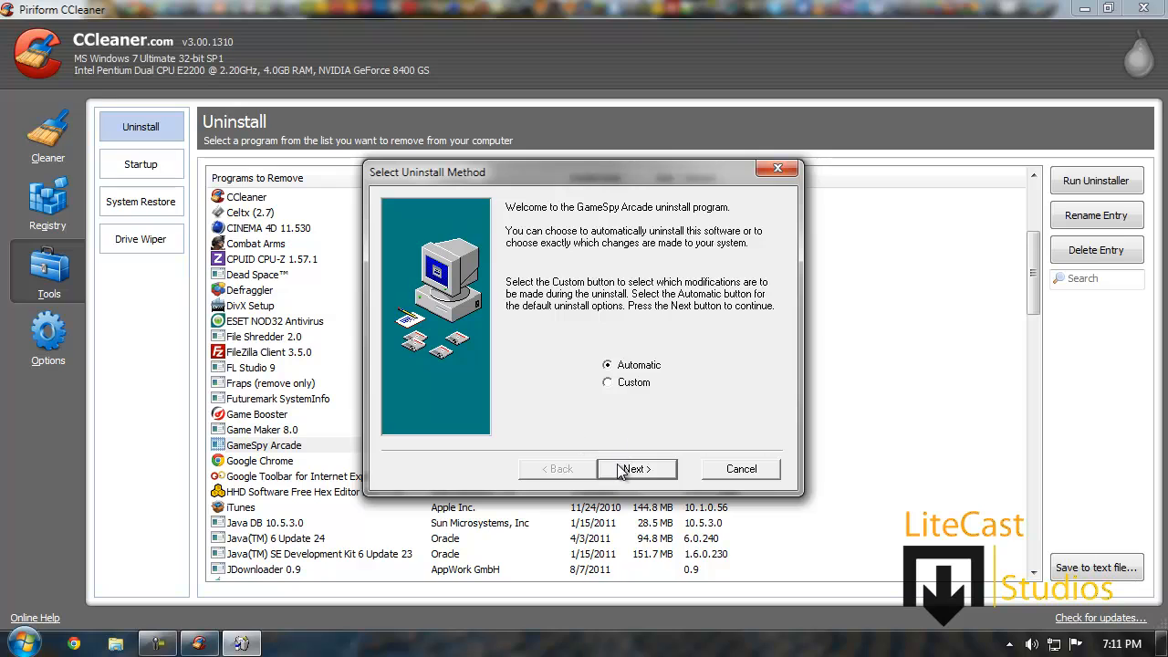
pyautogui.moveTo(629, 481)
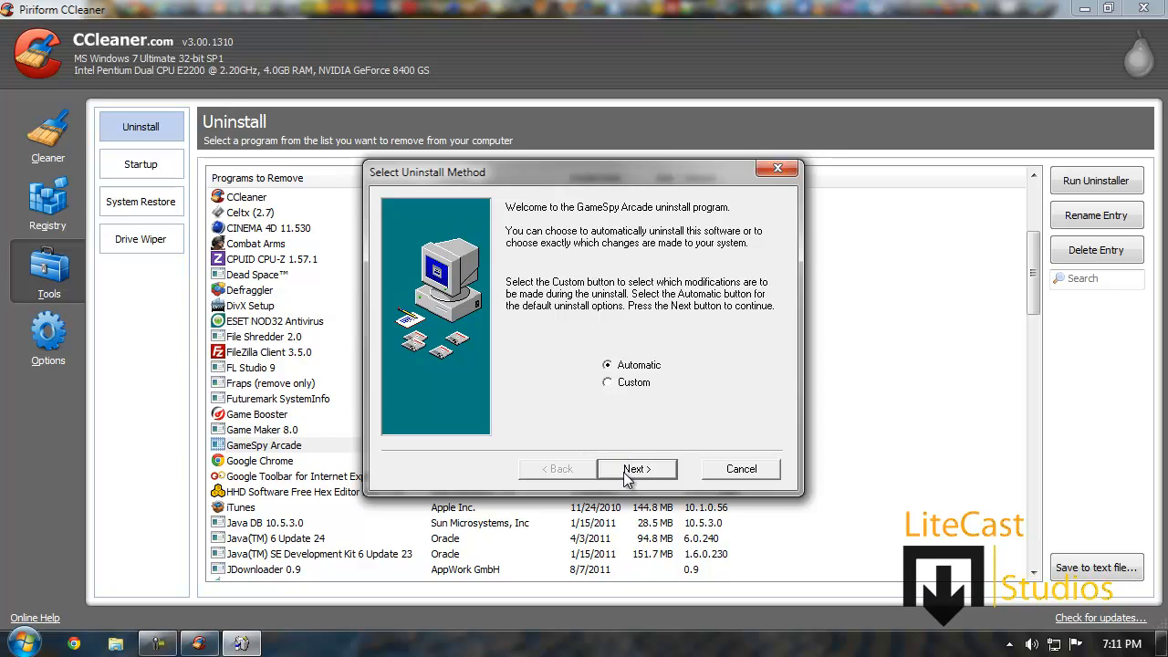
pyautogui.moveTo(629, 479)
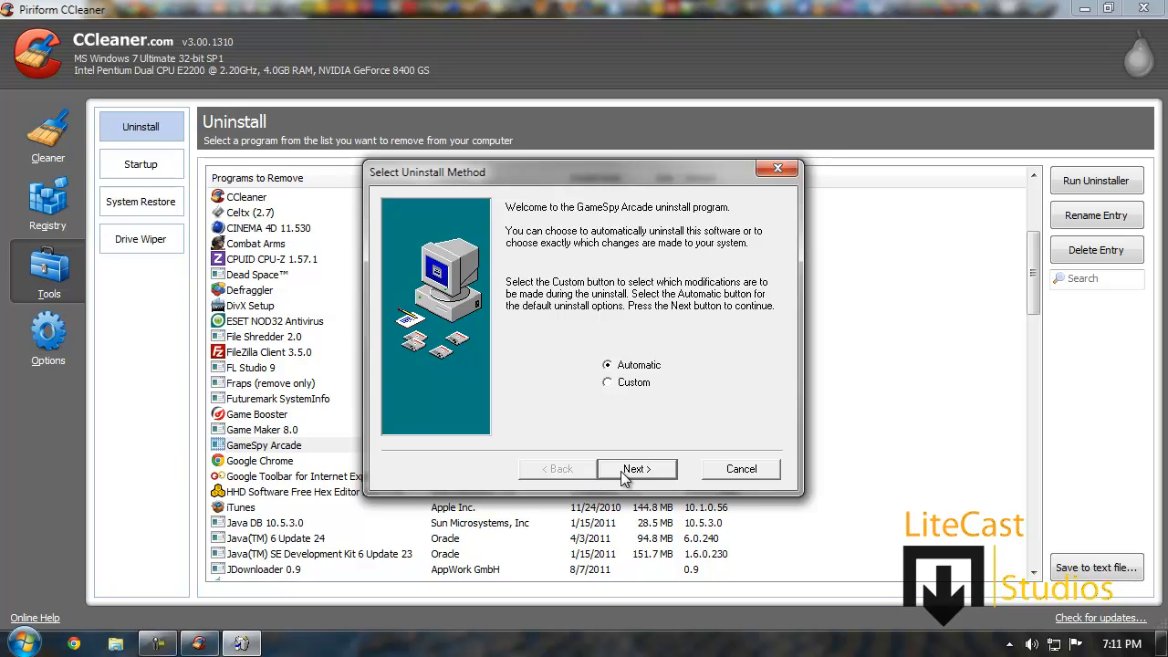
pyautogui.click(637, 468)
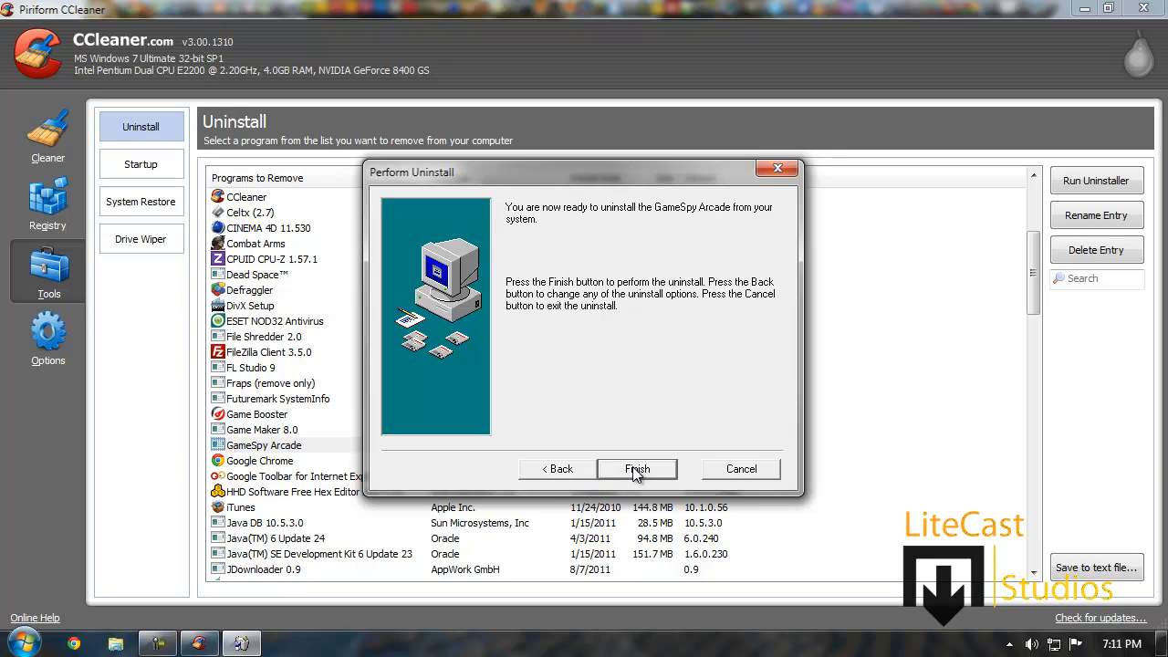
pyautogui.click(637, 469)
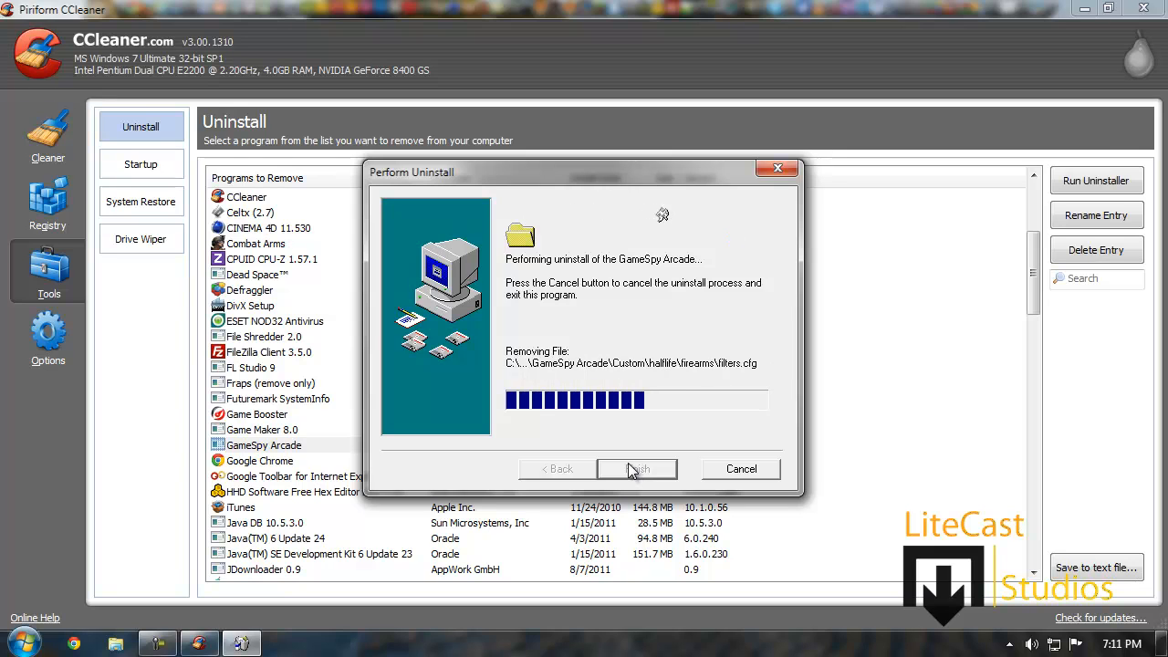
pyautogui.click(140, 165)
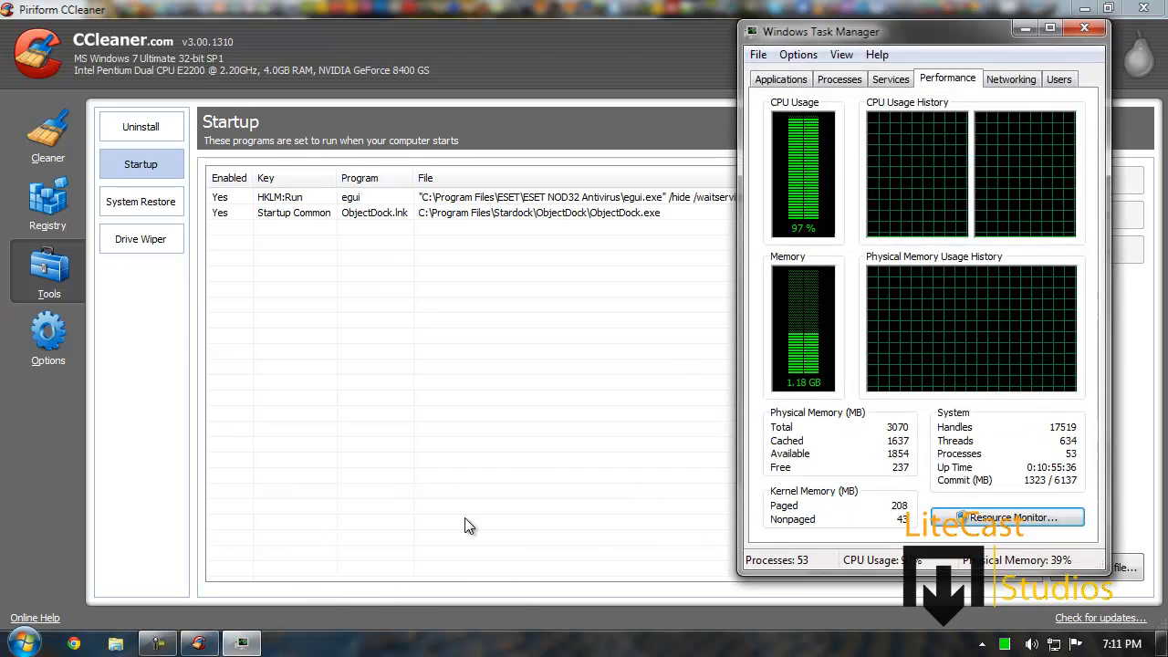
pyautogui.click(839, 78)
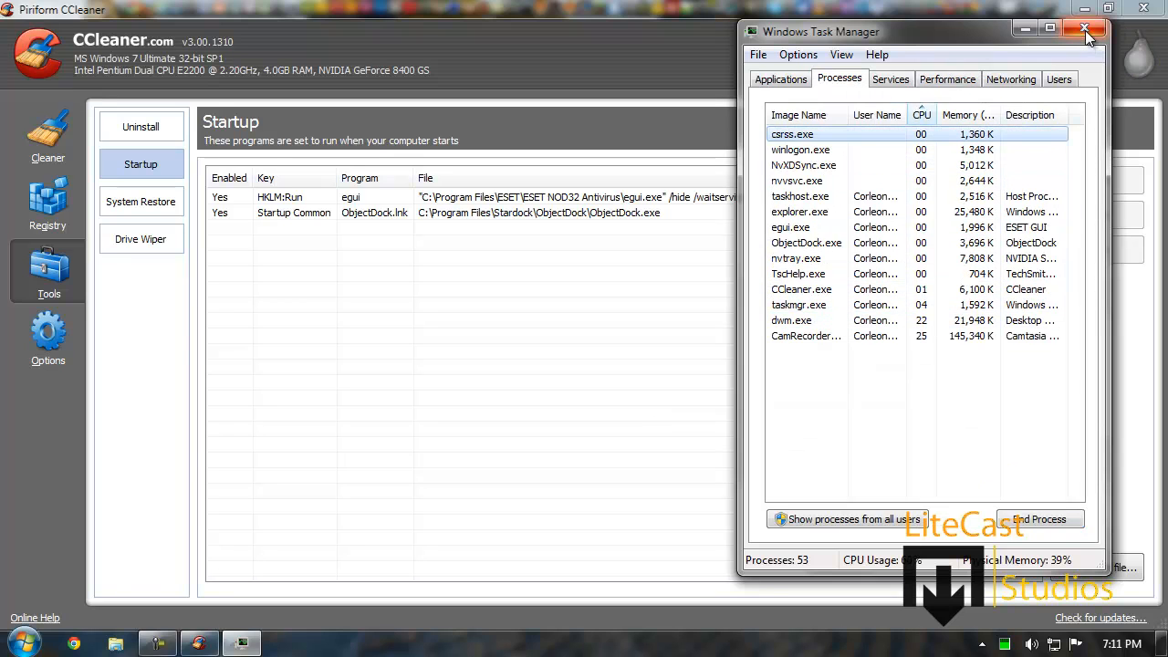
pyautogui.click(1086, 28)
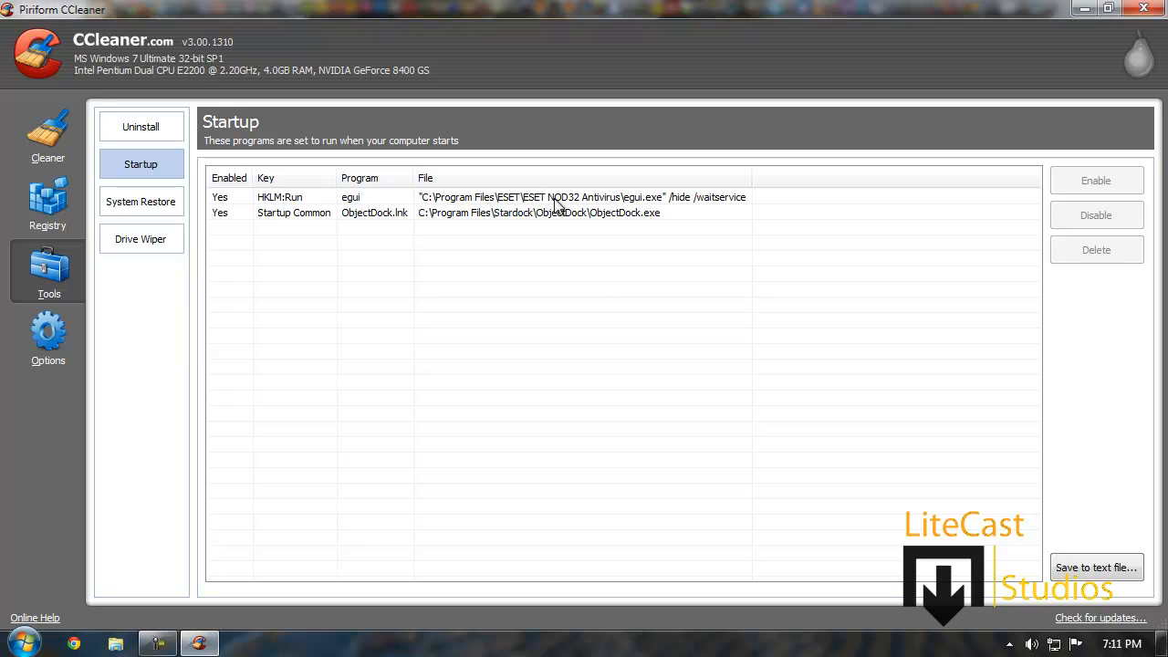
pyautogui.click(474, 212)
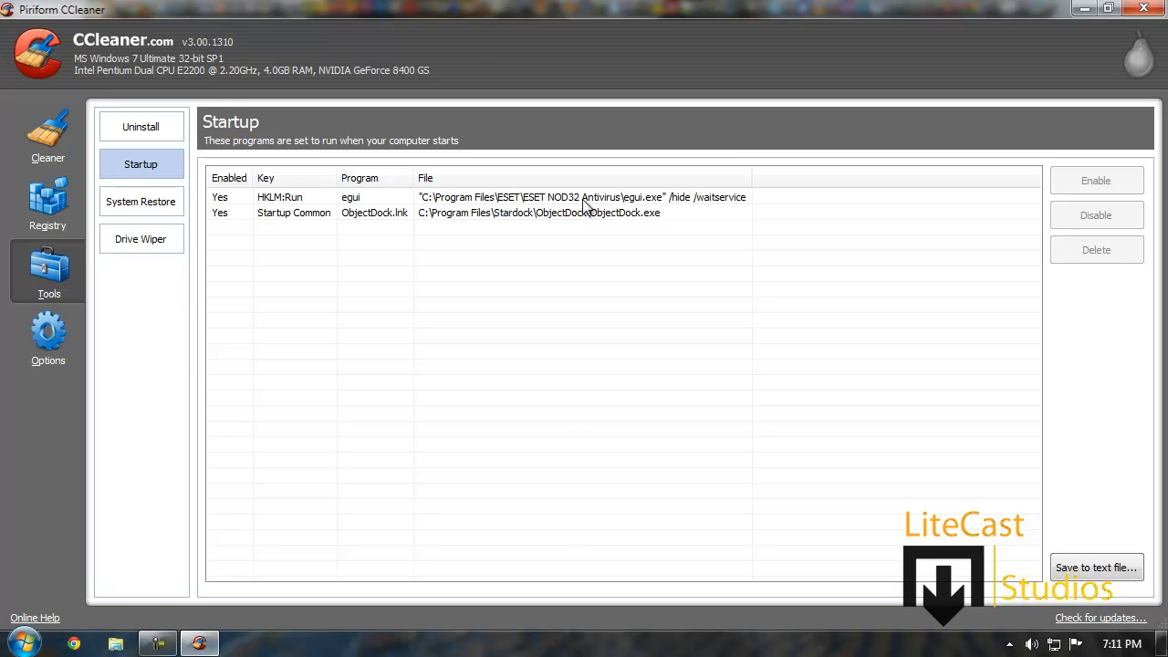
pyautogui.moveTo(513, 6)
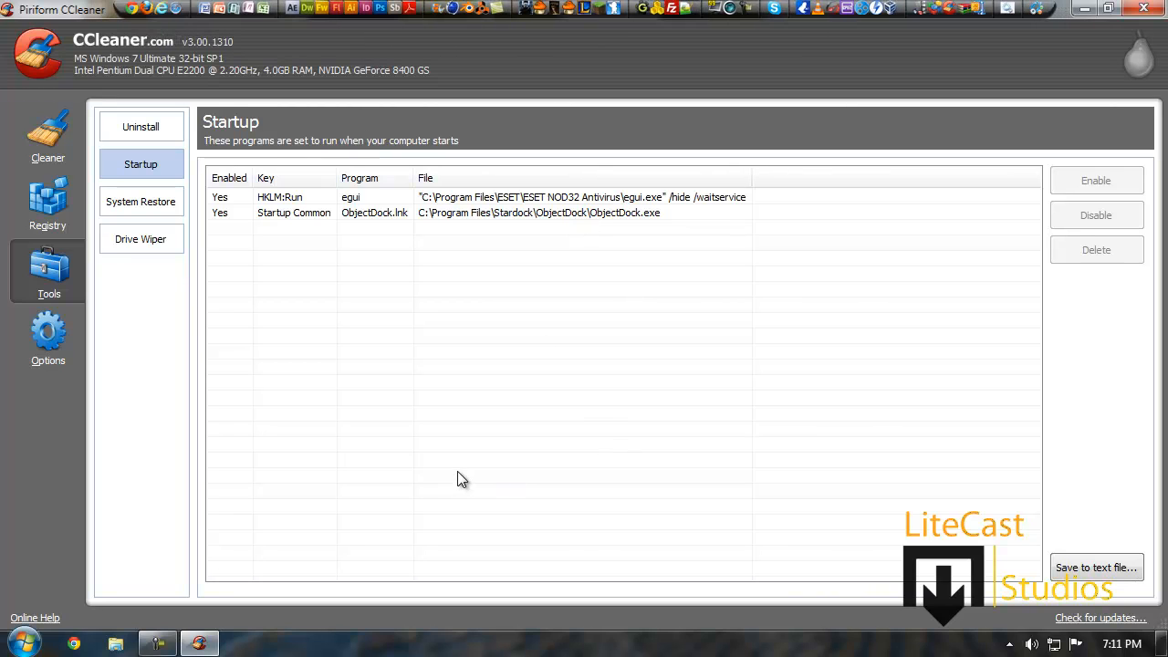
pyautogui.moveTo(141, 295)
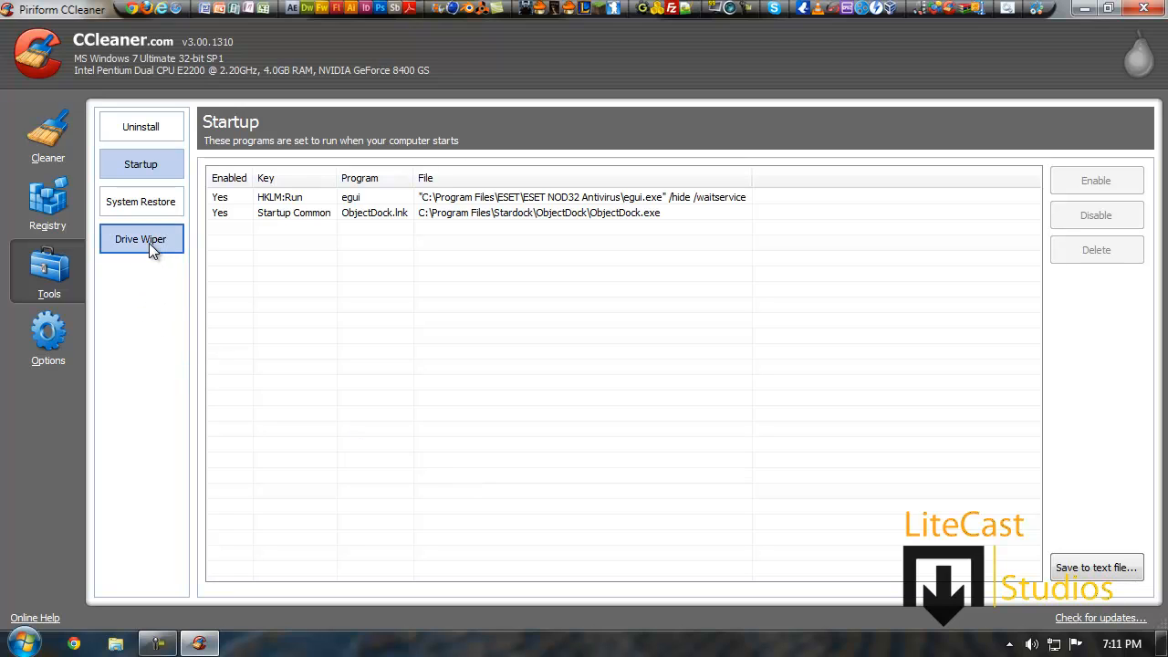
# View System Restore, then Drive Wiper, and show its overwrite security levels.
pyautogui.click(141, 202)
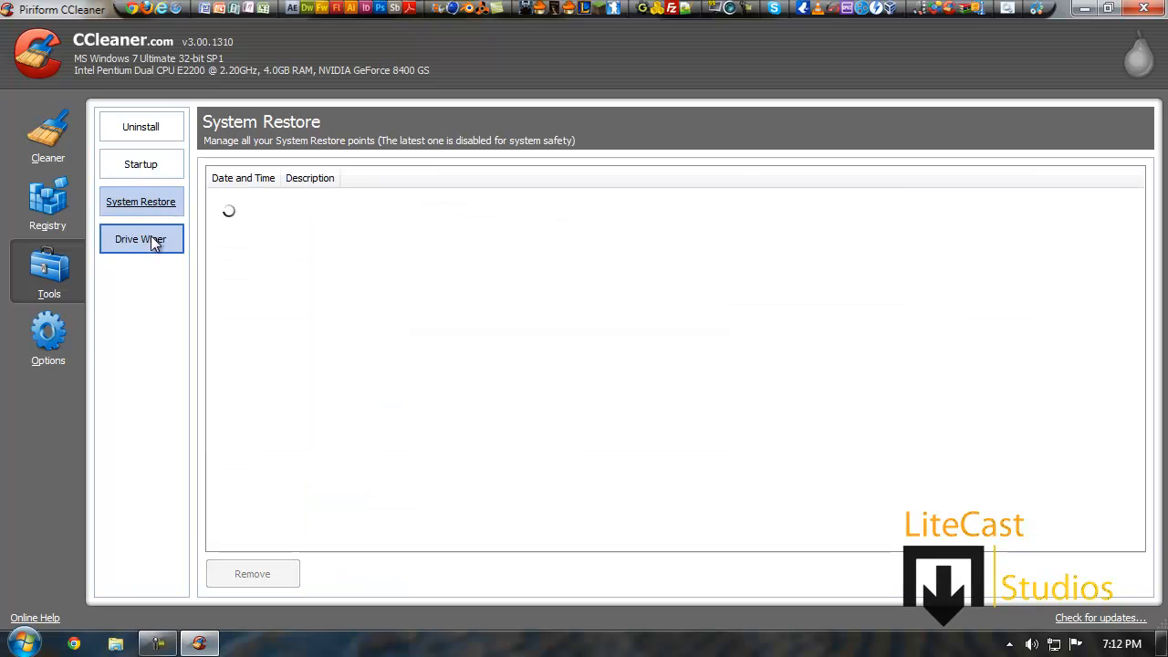
pyautogui.click(141, 239)
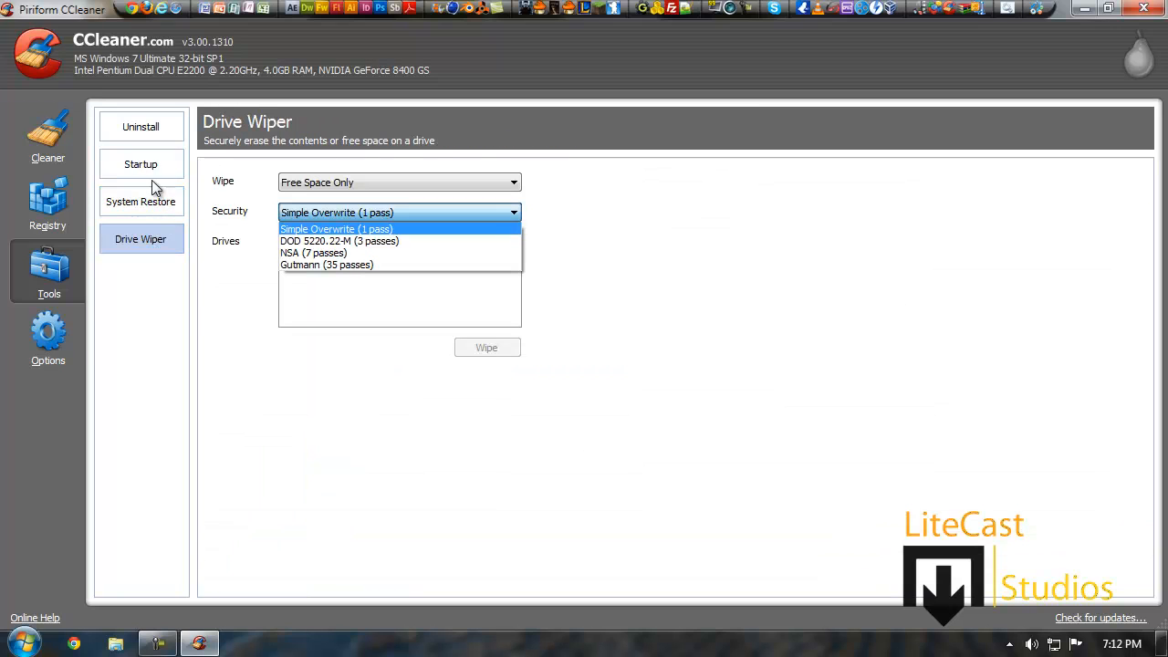
pyautogui.click(48, 132)
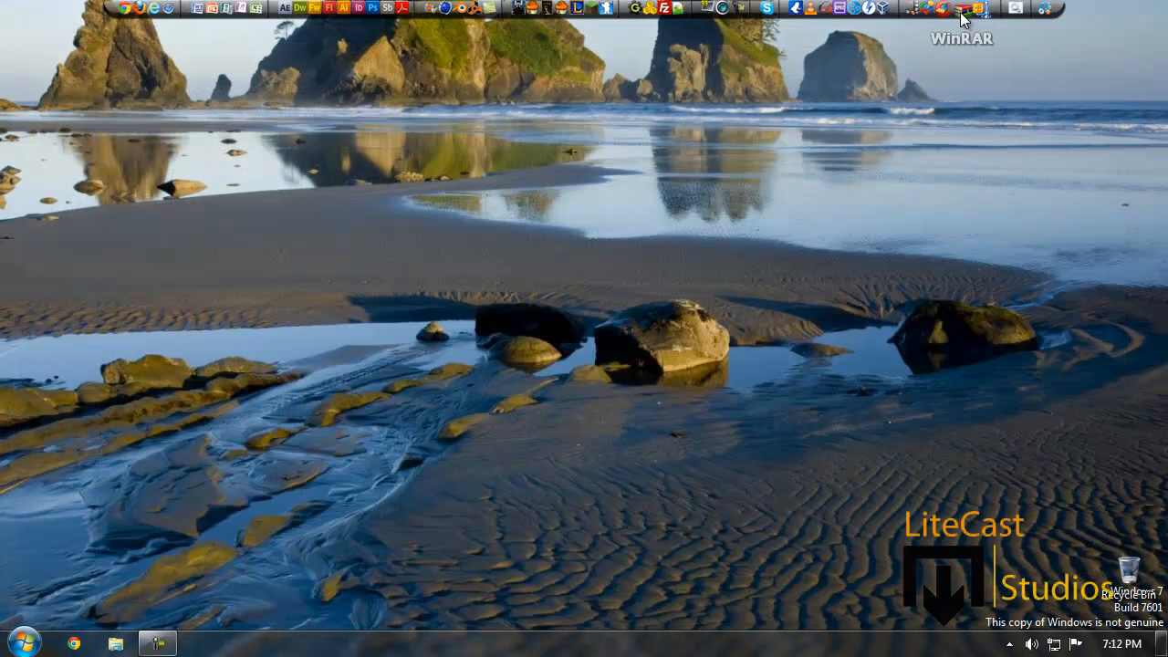
pyautogui.moveTo(930, 18)
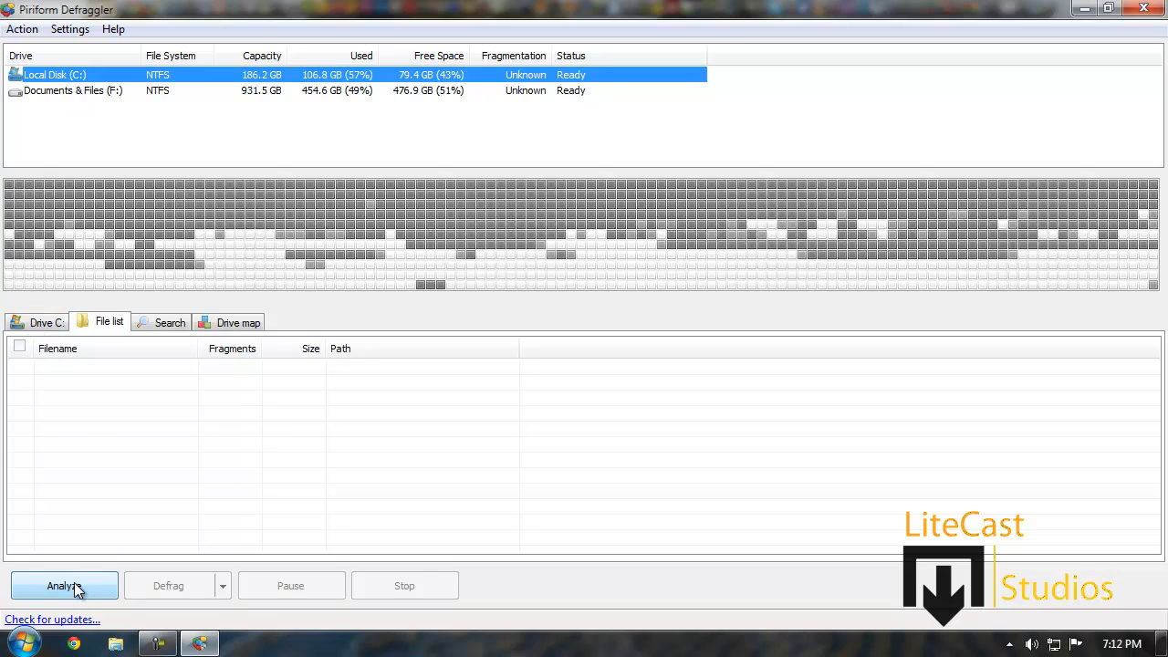
# Analyze drive C:, viewing the drive summary and the fragmented files list.
pyautogui.click(64, 585)
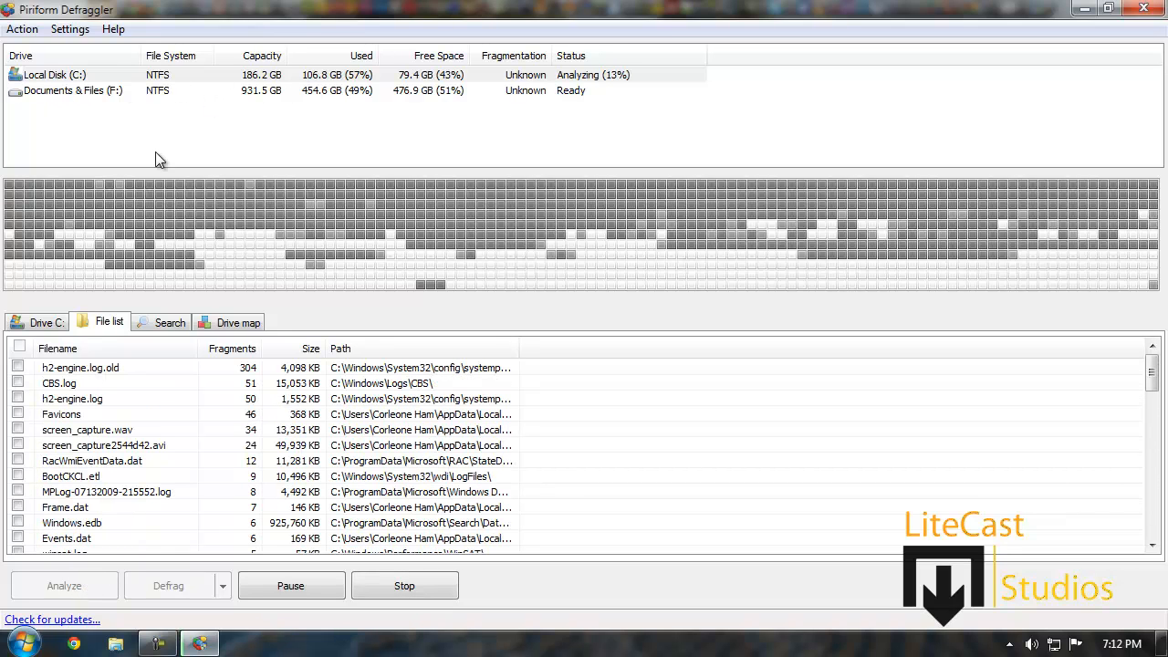
pyautogui.moveTo(68, 84)
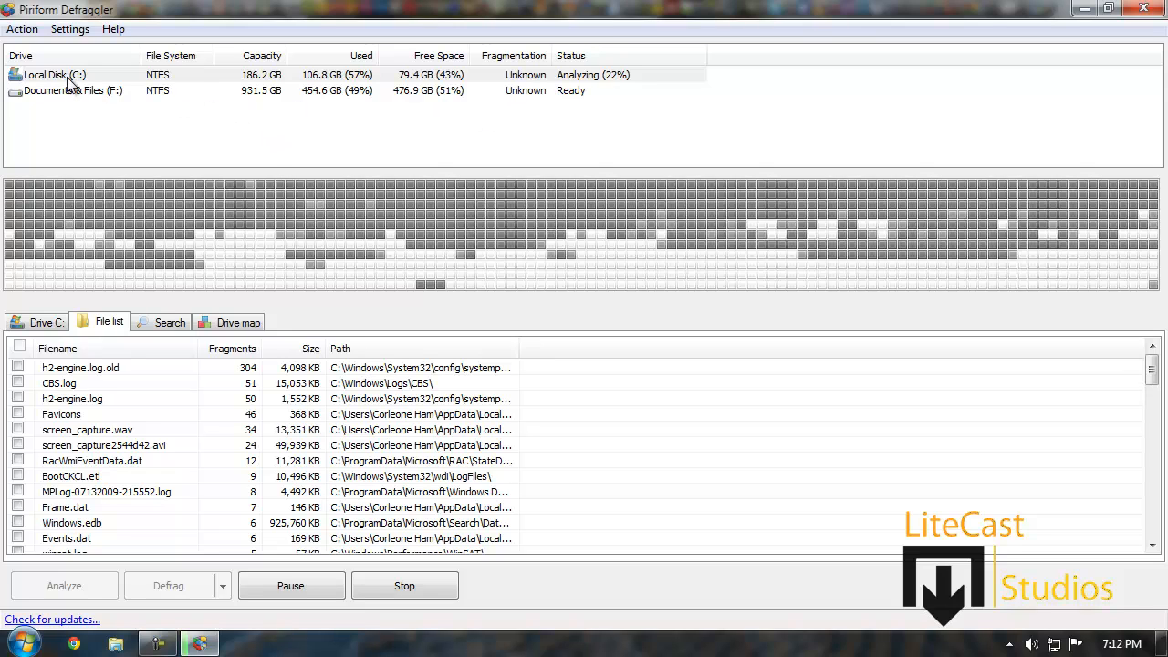
pyautogui.moveTo(292, 78)
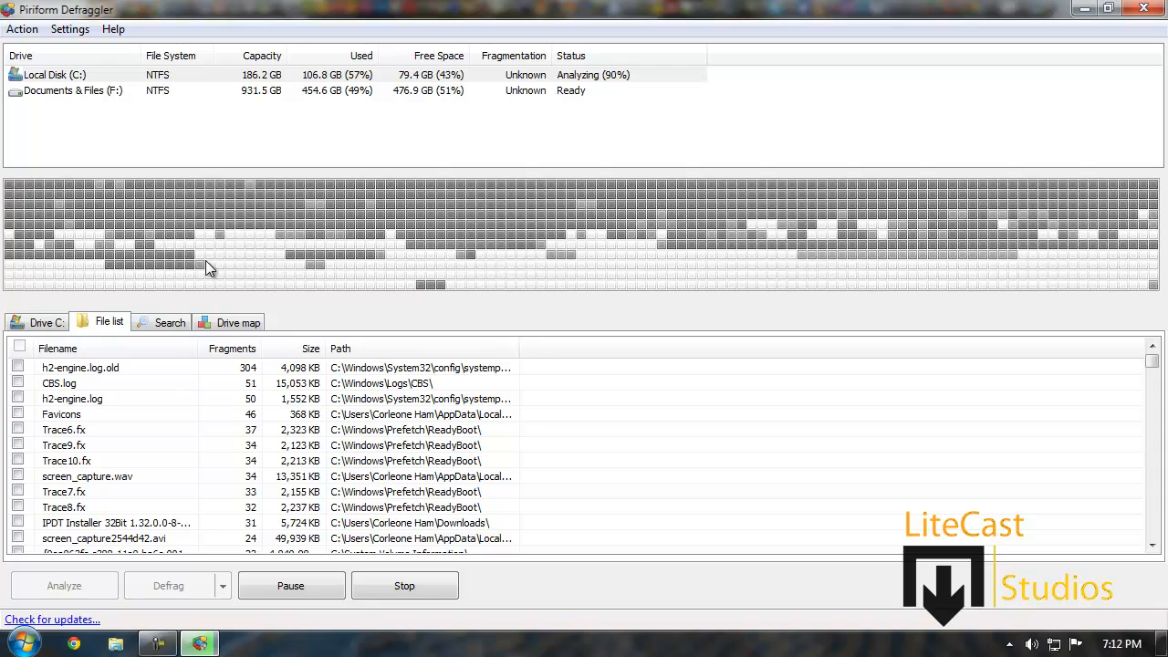
pyautogui.click(46, 321)
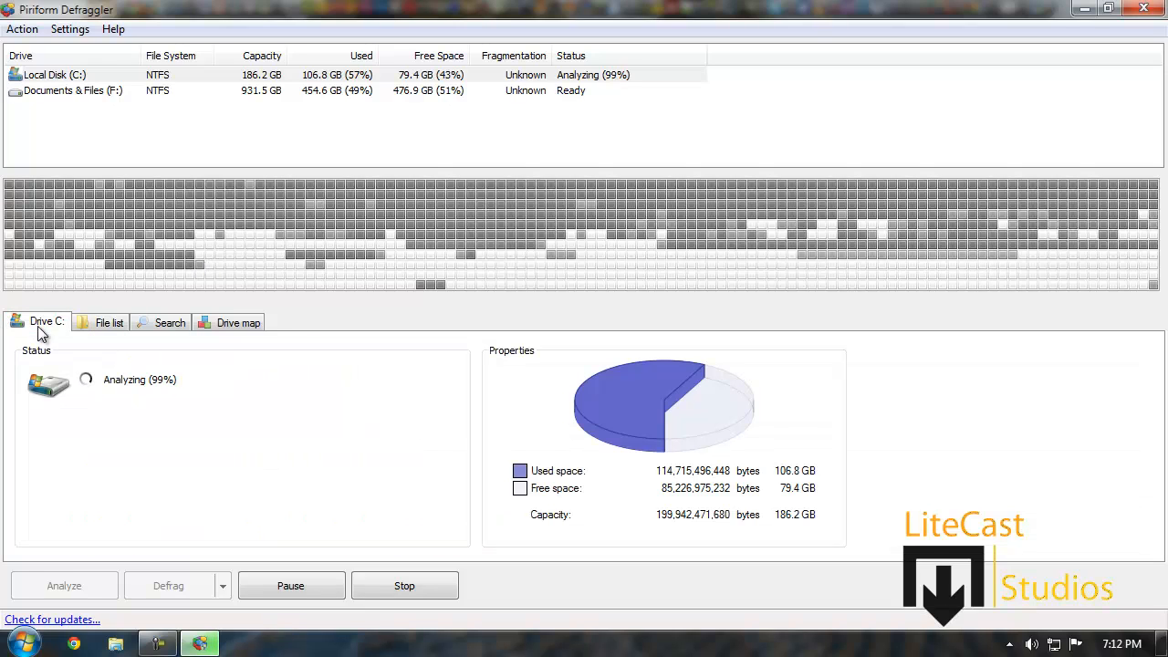
pyautogui.moveTo(258, 465)
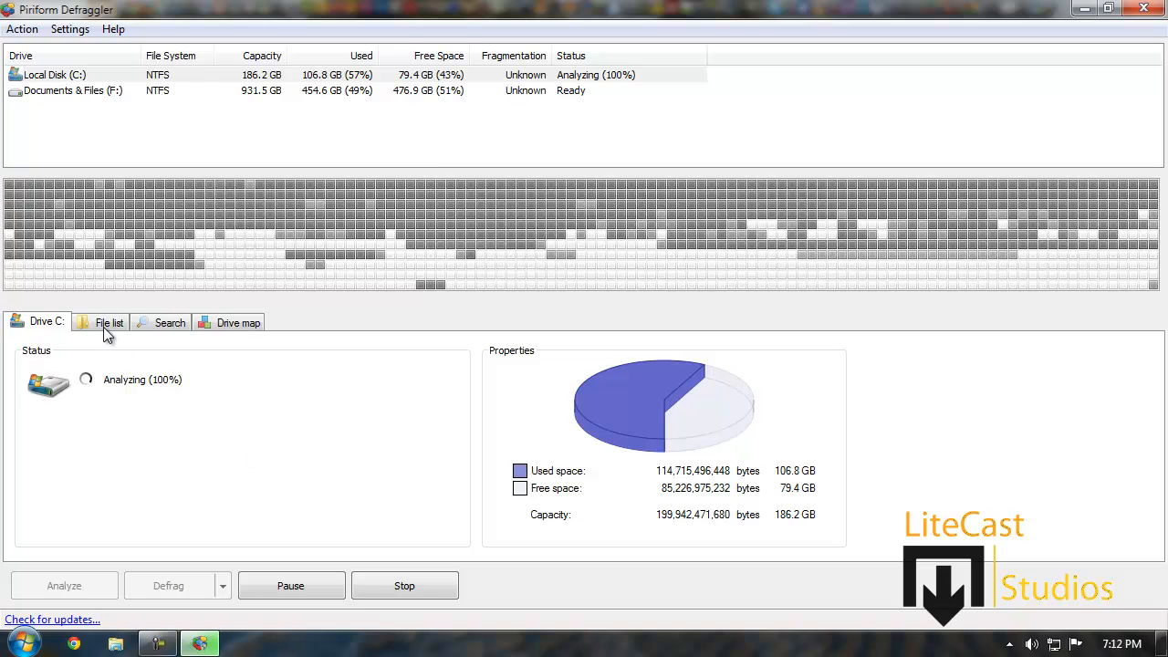
pyautogui.click(108, 323)
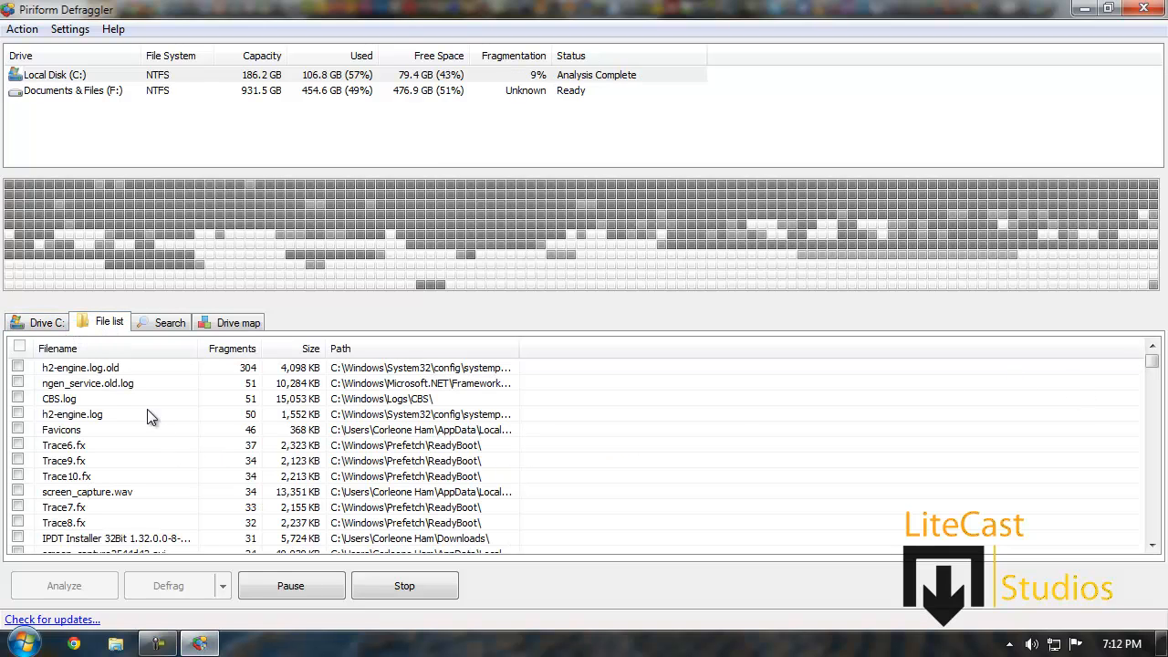
pyautogui.click(44, 322)
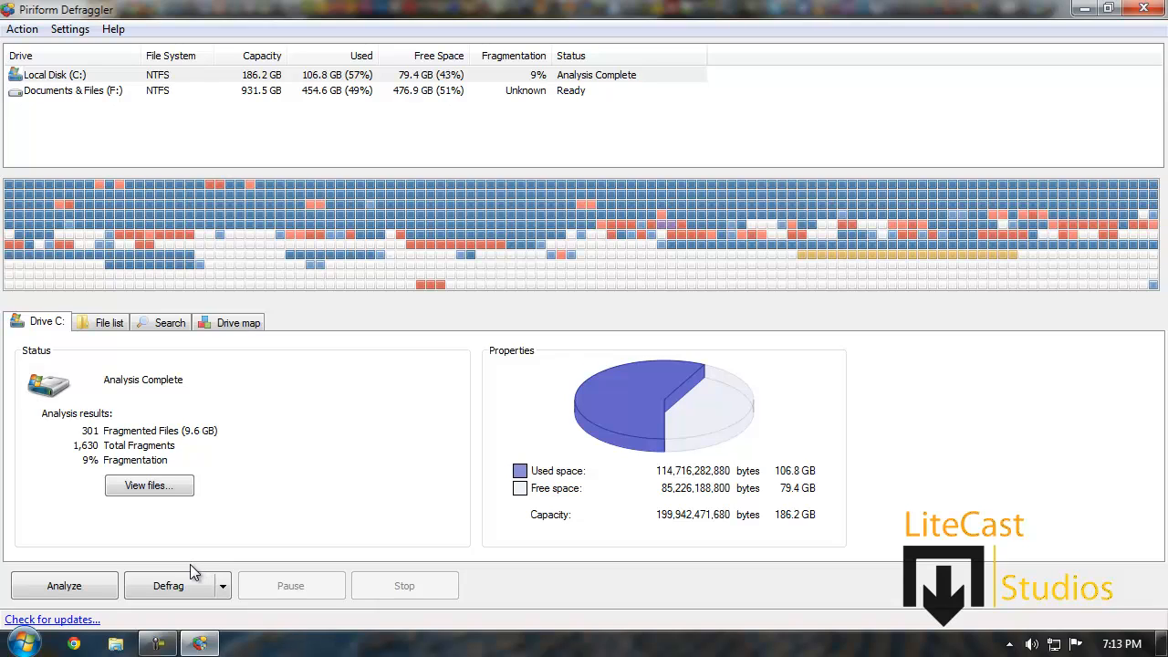
pyautogui.moveTo(187, 573)
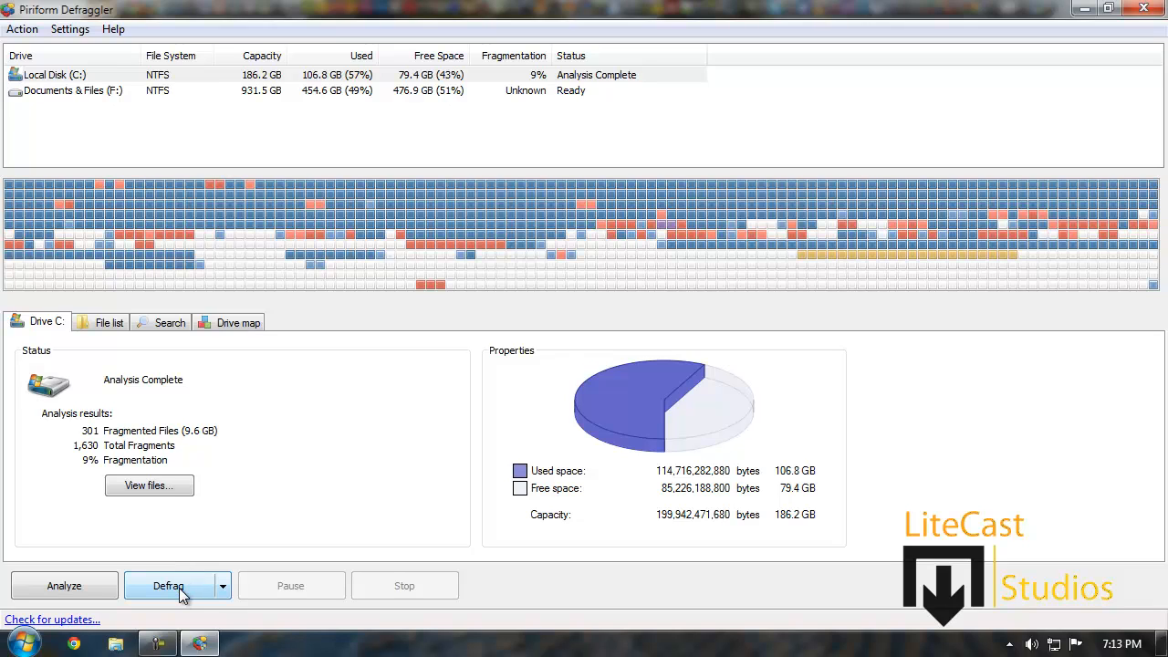
# Launch the Defrag run on drive C:, reaching the file-list build at 23%.
pyautogui.click(169, 585)
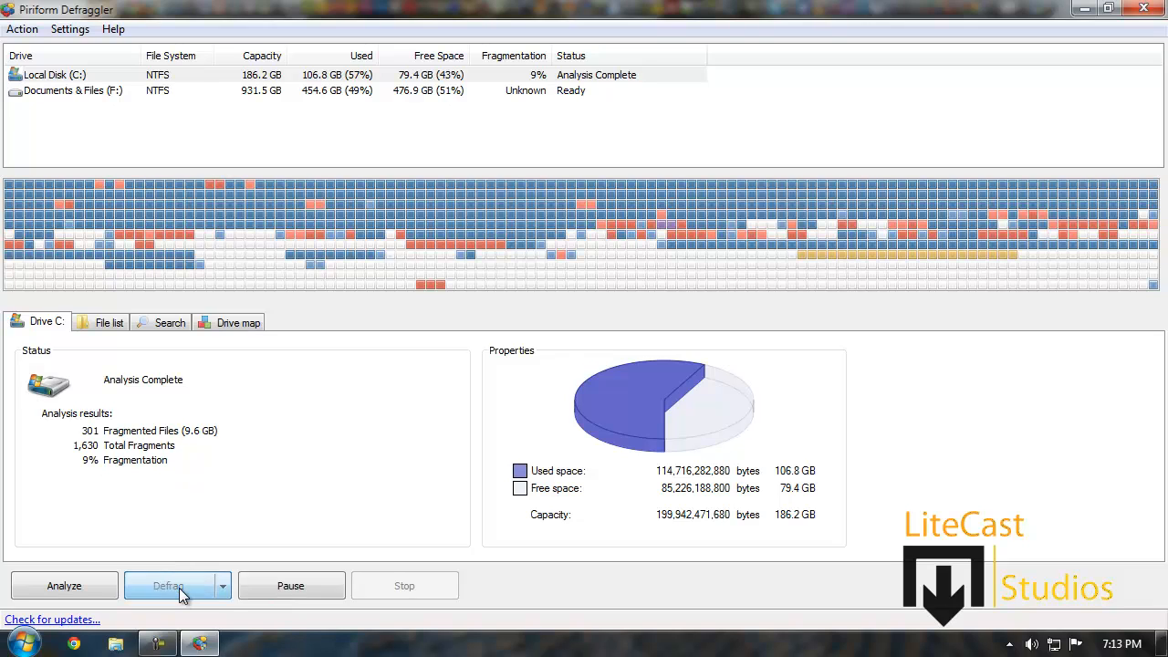
pyautogui.click(168, 585)
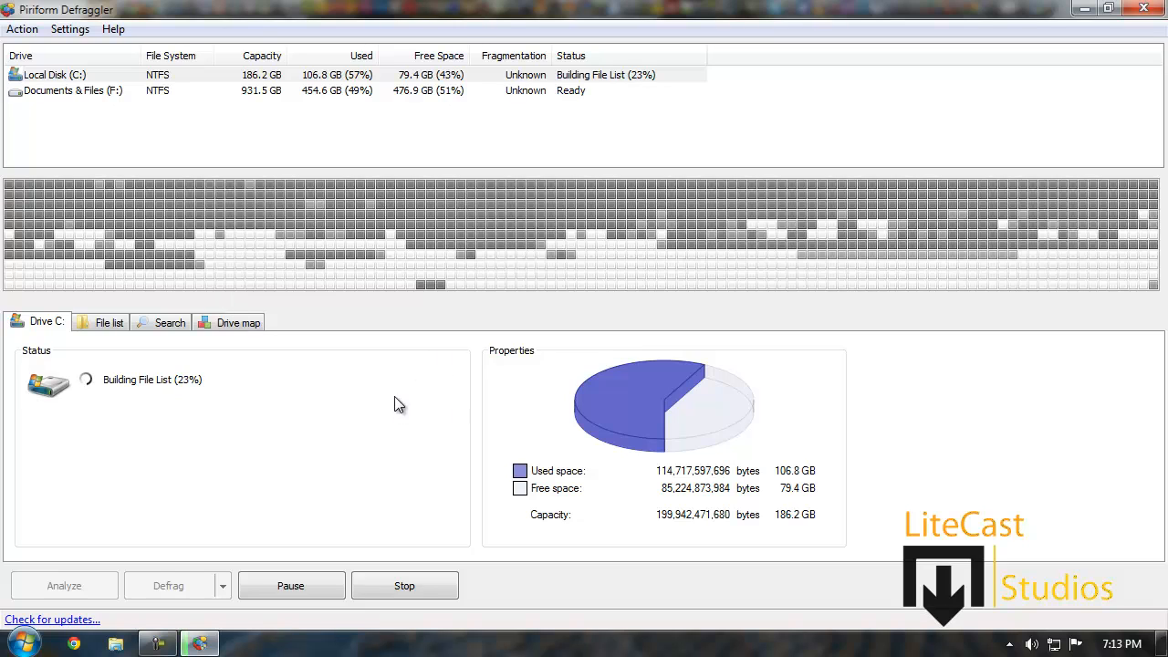
pyautogui.moveTo(217, 303)
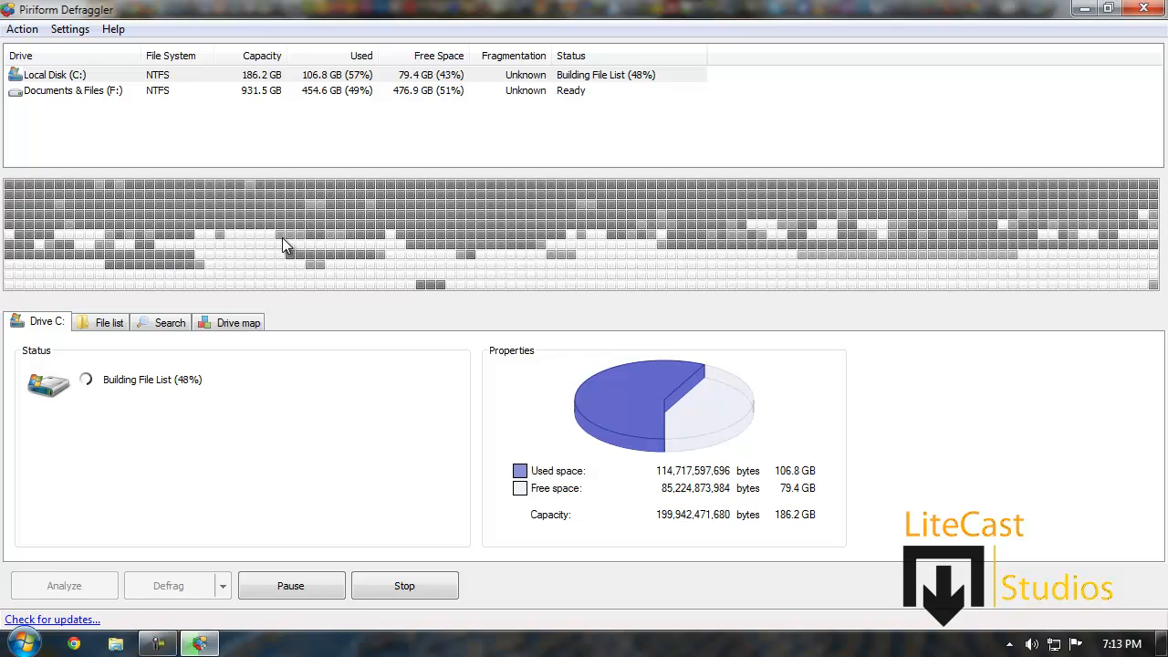
pyautogui.moveTo(310, 268)
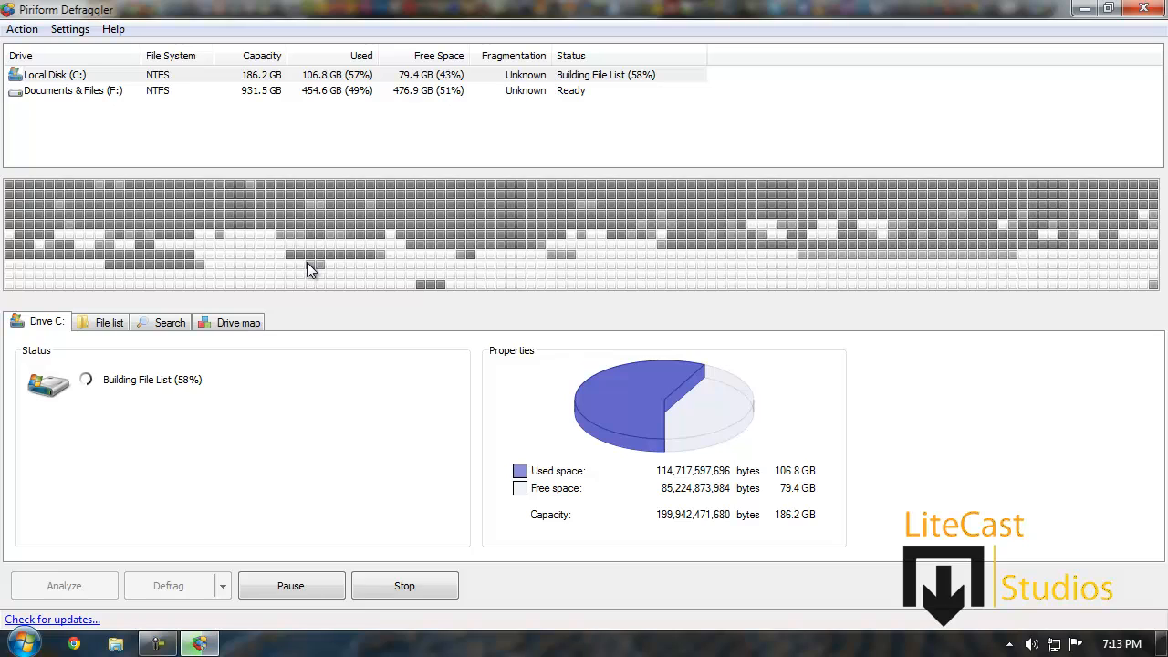
pyautogui.moveTo(343, 231)
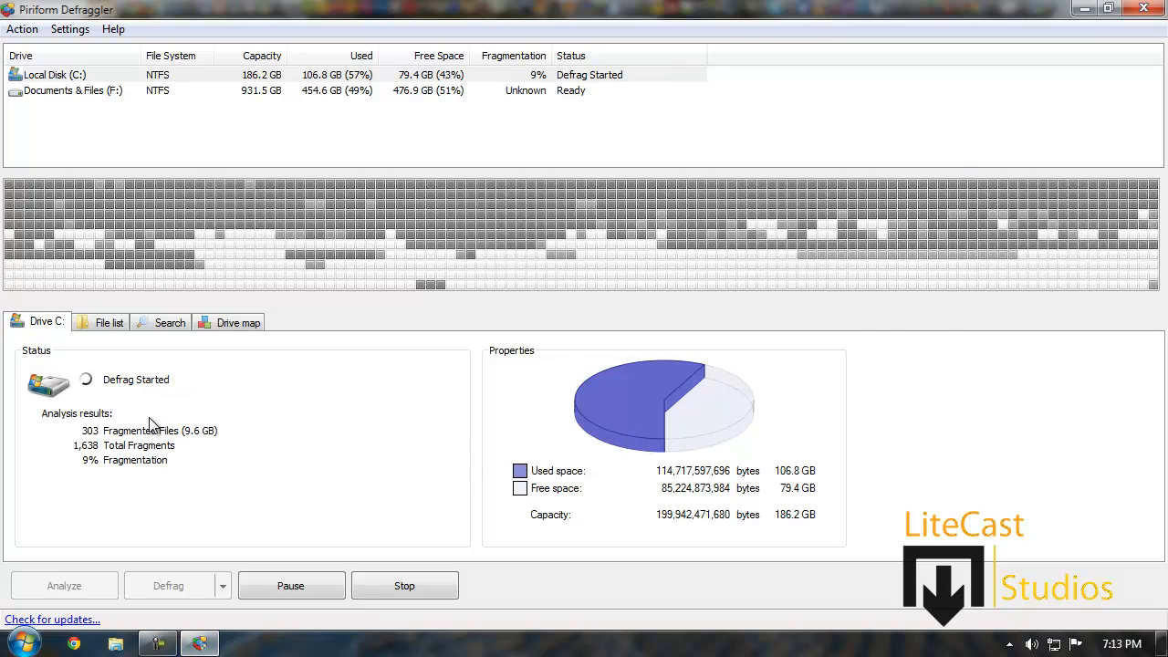
pyautogui.moveTo(381, 396)
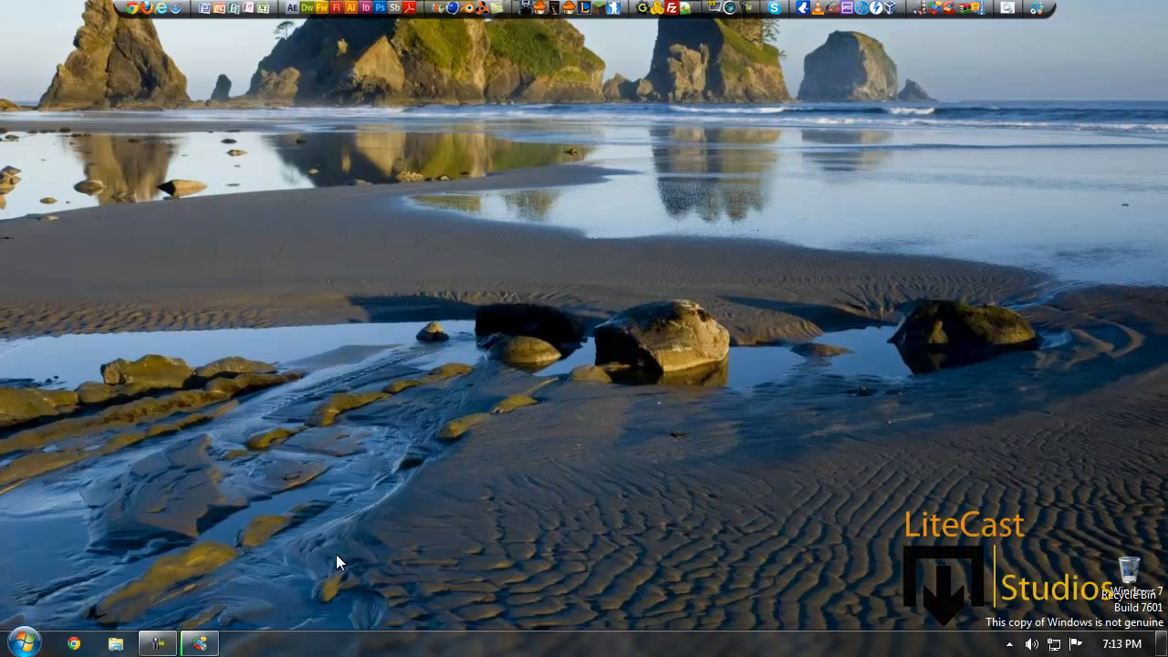
pyautogui.moveTo(223, 630)
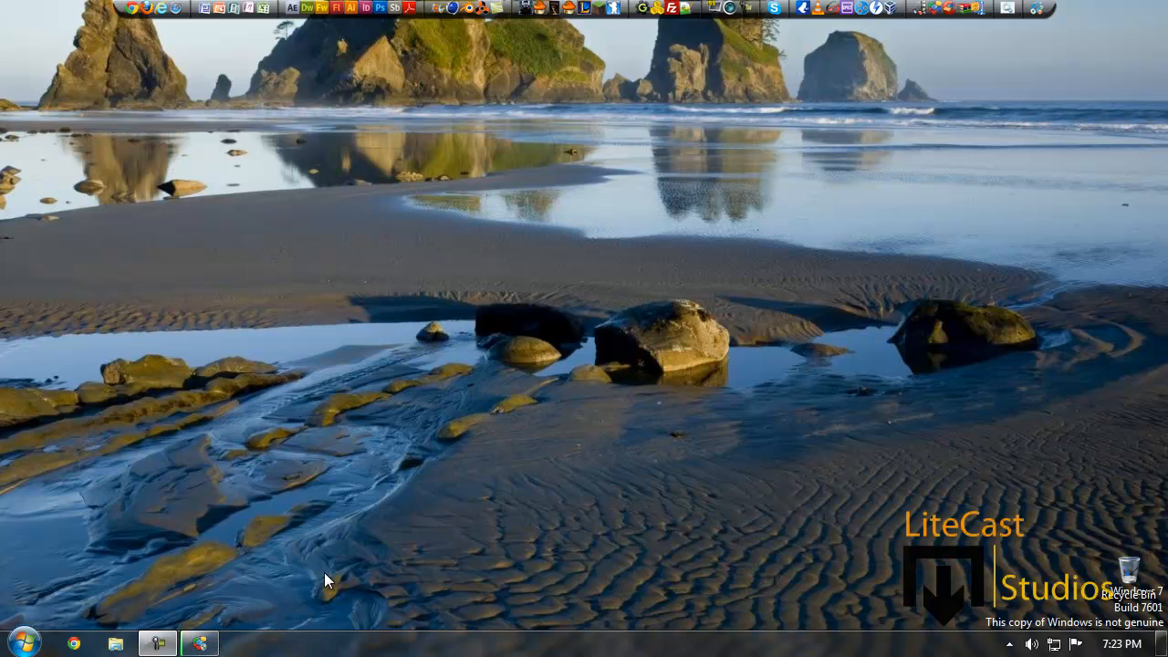
pyautogui.moveTo(333, 575)
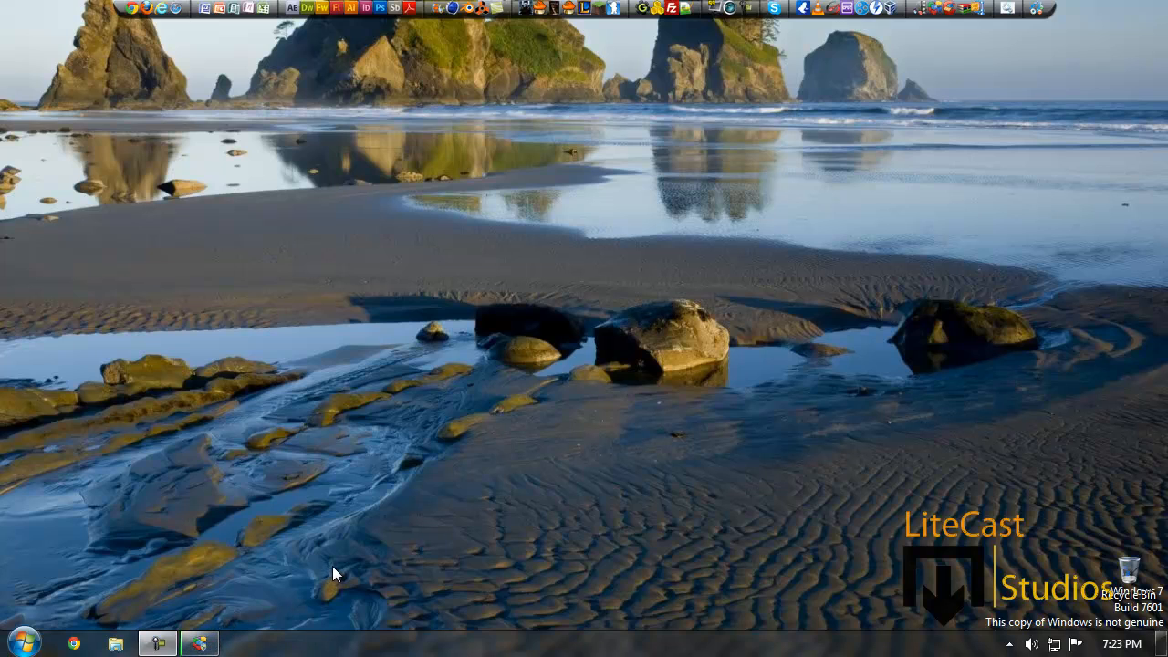
pyautogui.moveTo(330, 576)
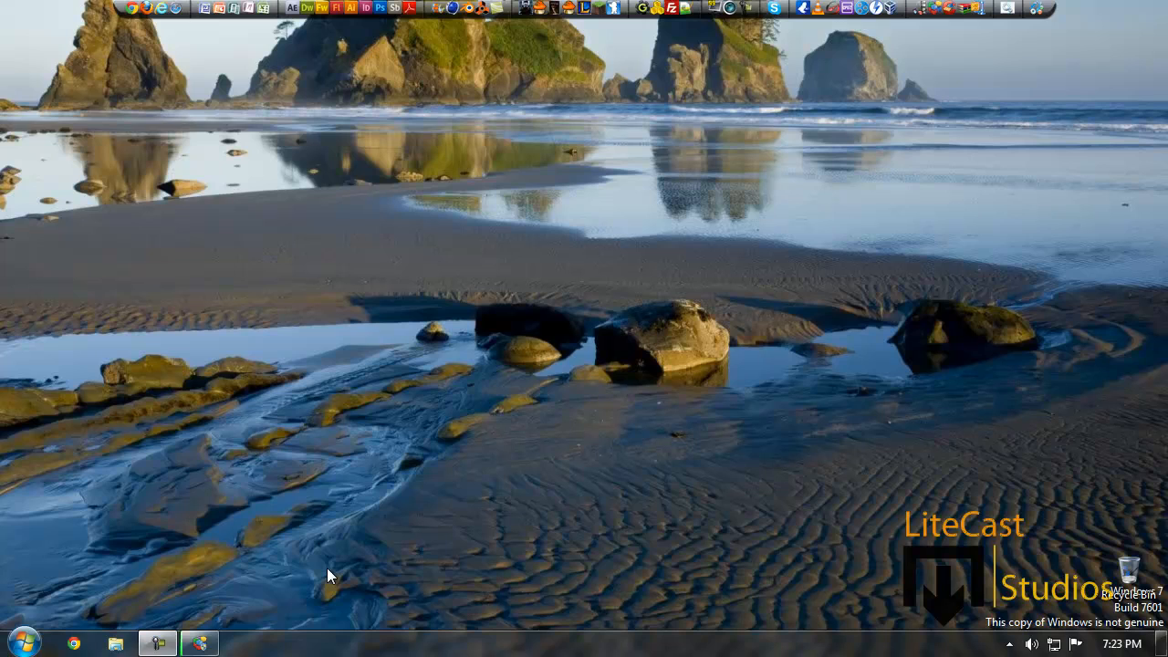